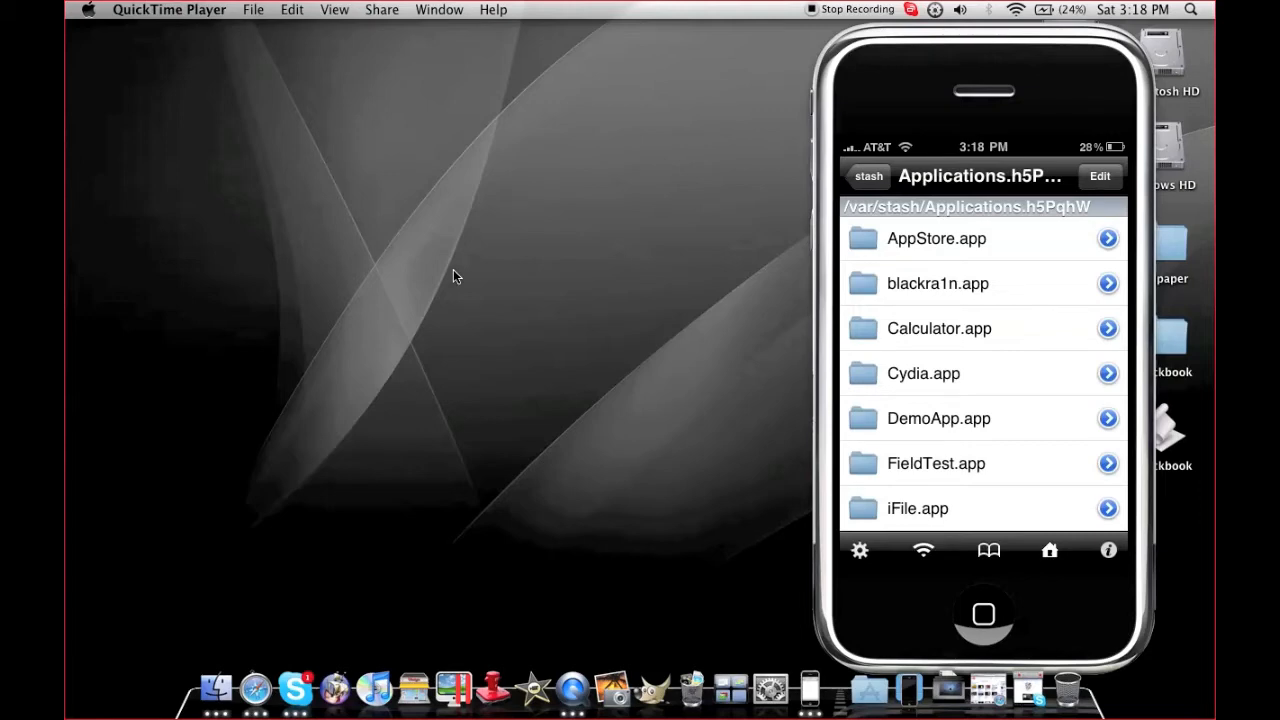
Browse into AppStore.app, check cs.lproj's Localizable.strings, and return to the bundle's folder list
left_click(936, 238)
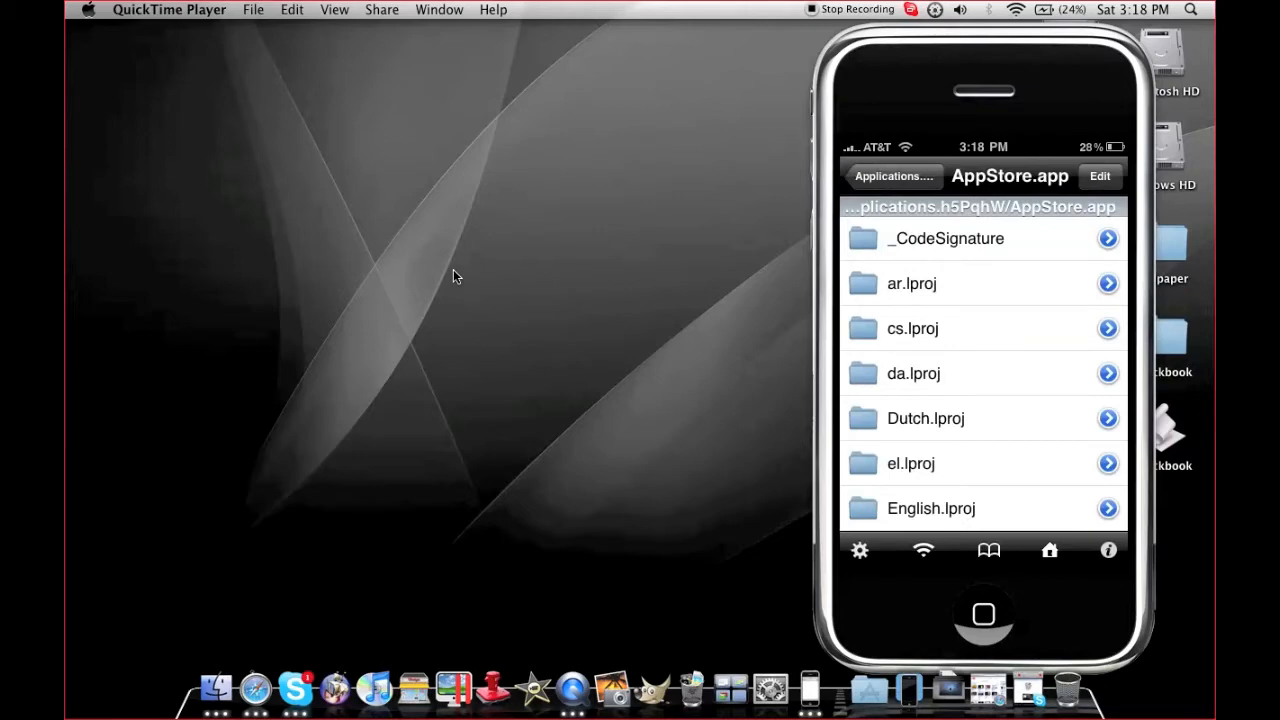
left_click(912, 328)
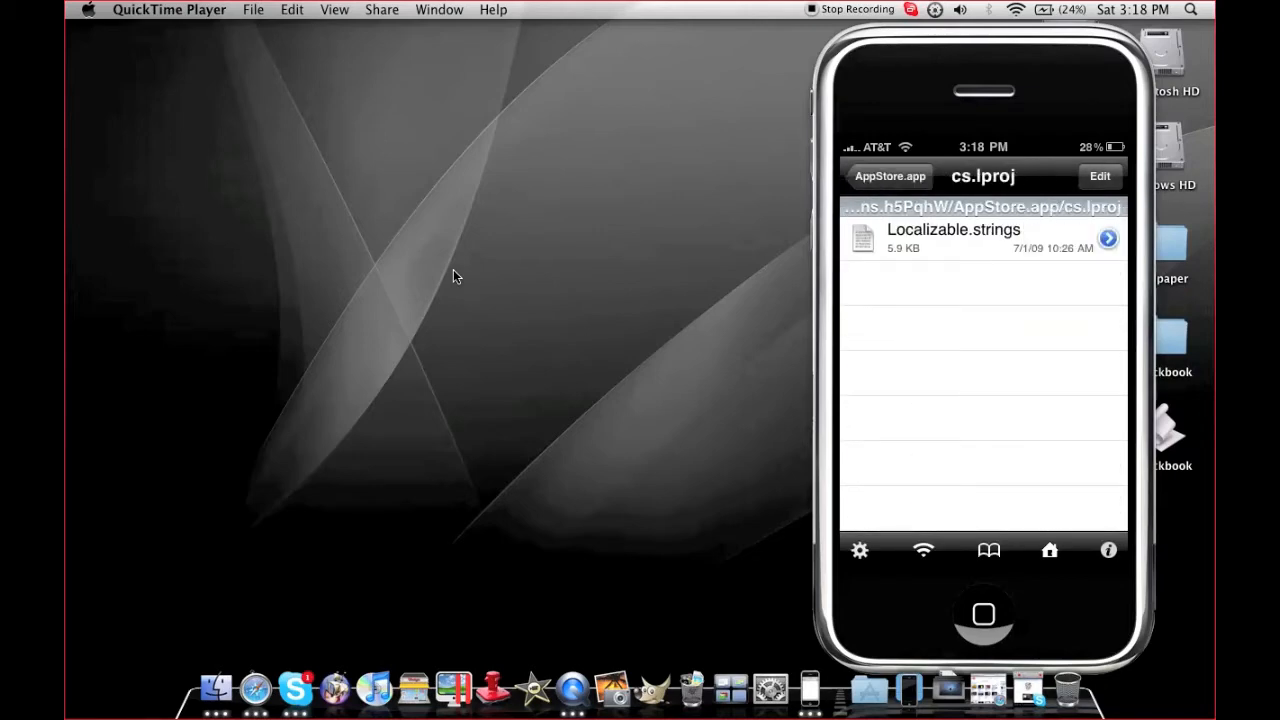
left_click(952, 238)
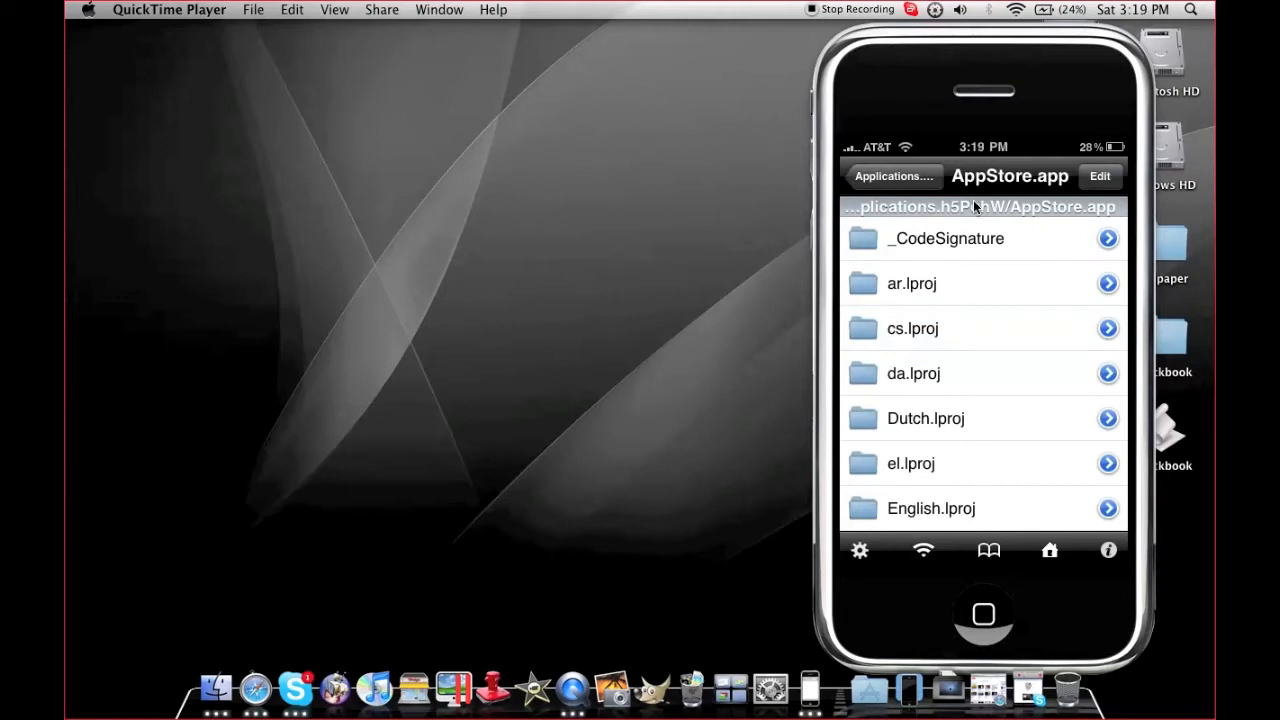
Enter edit mode and mark every .lproj folder except English.lproj down through pl.lproj
left_click(1100, 176)
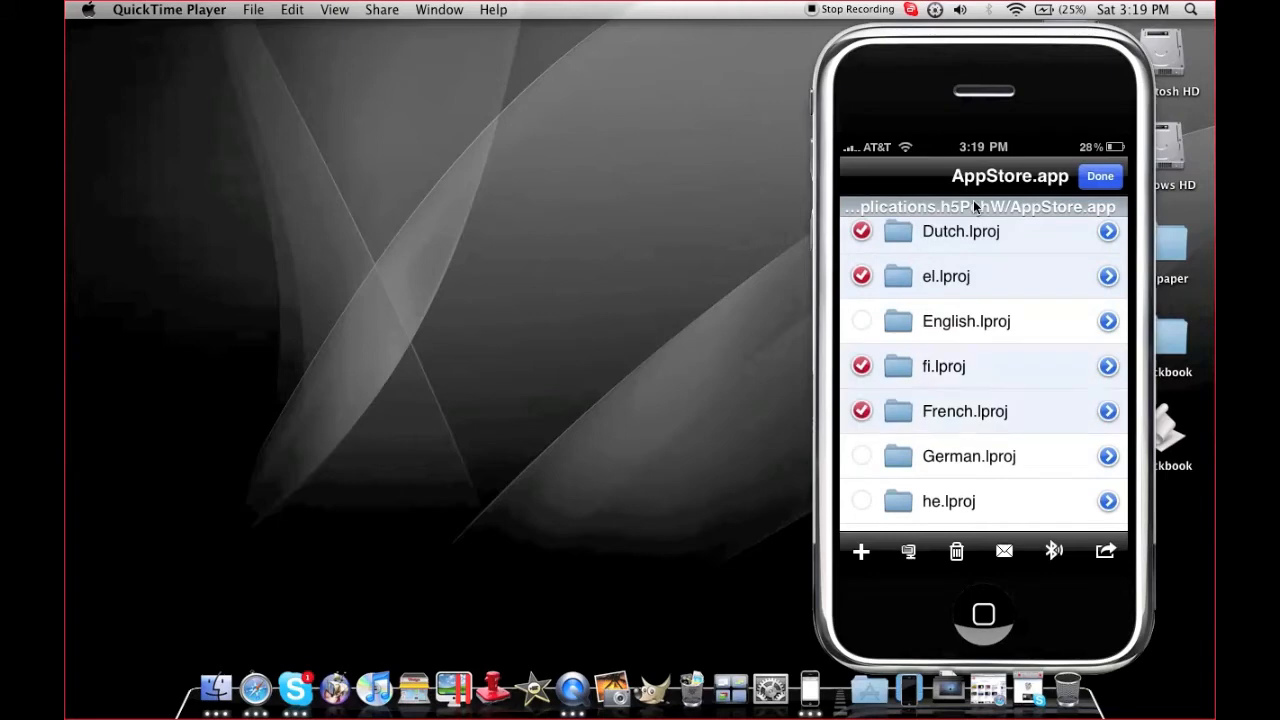
scroll("down", 3)
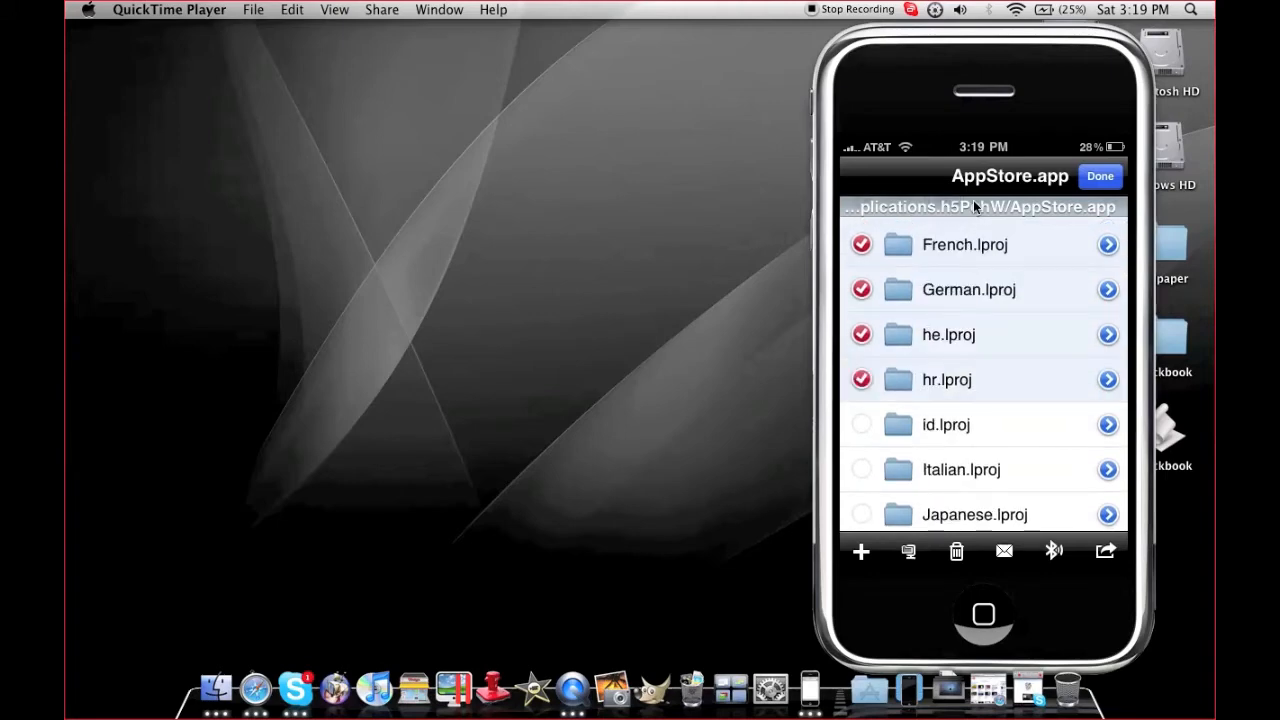
scroll("down", 3)
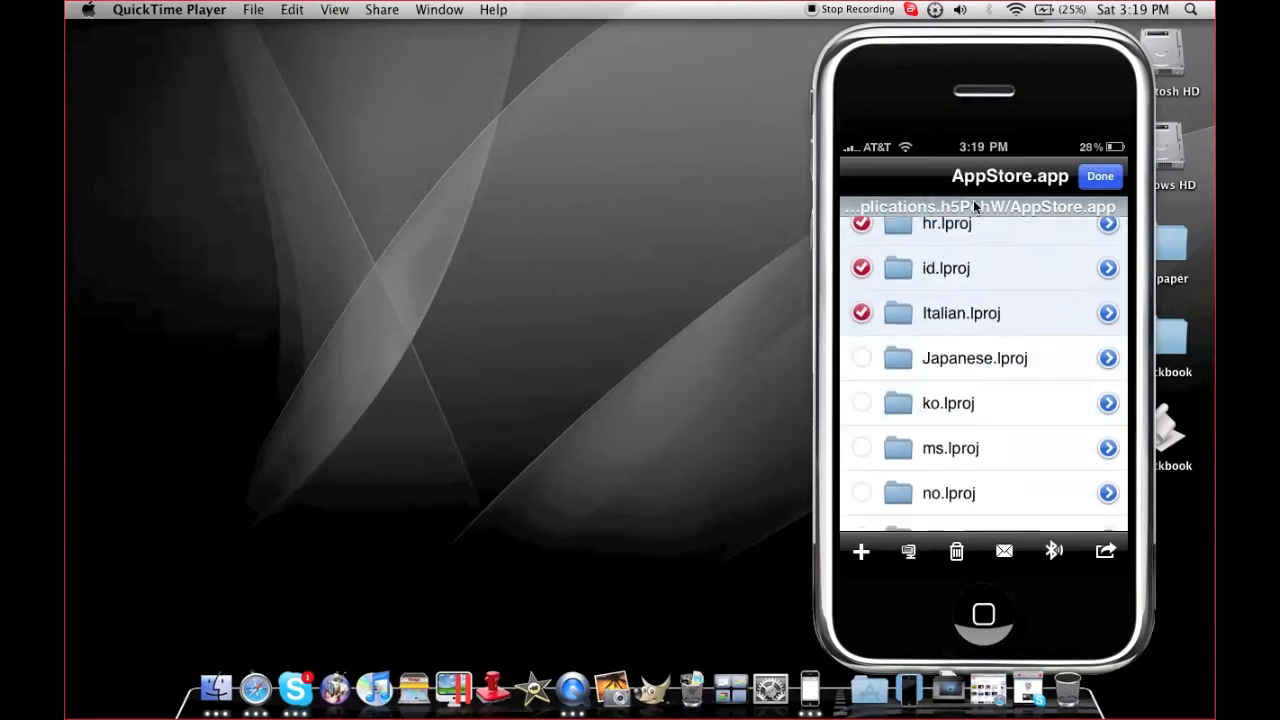
scroll("down", 3)
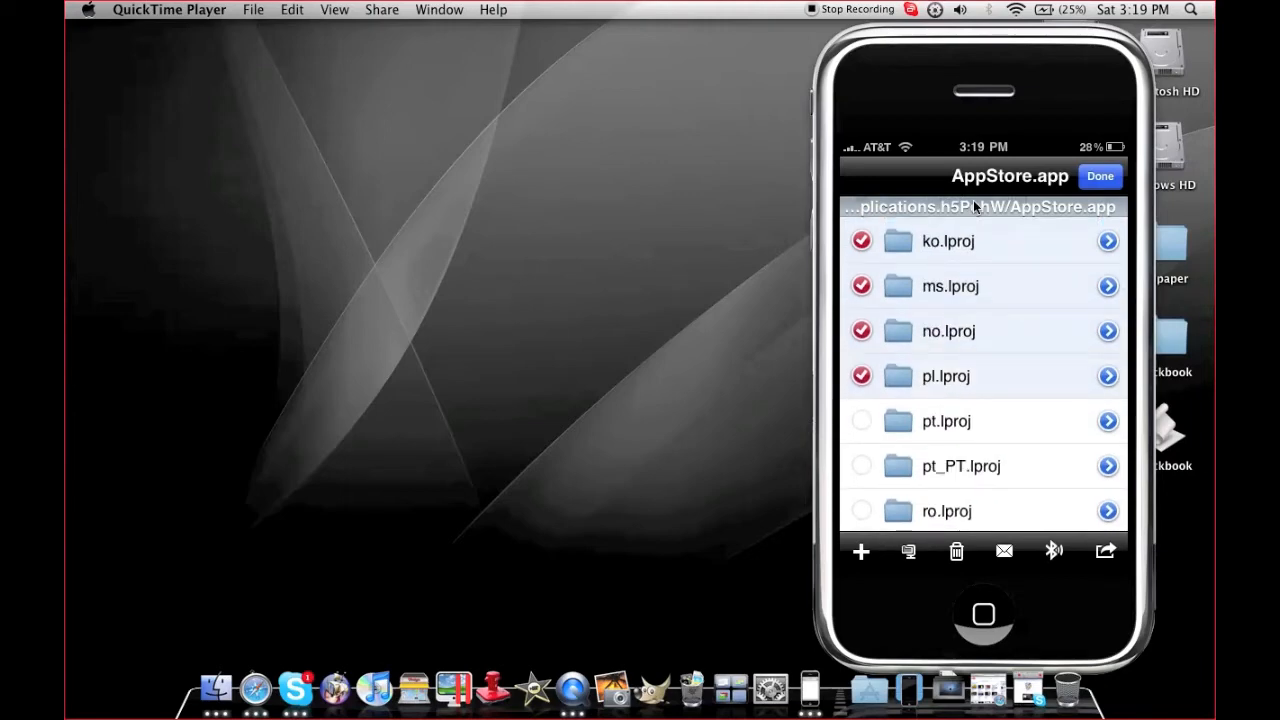
Delete the 17 marked language folders from AppStore.app
left_click(956, 552)
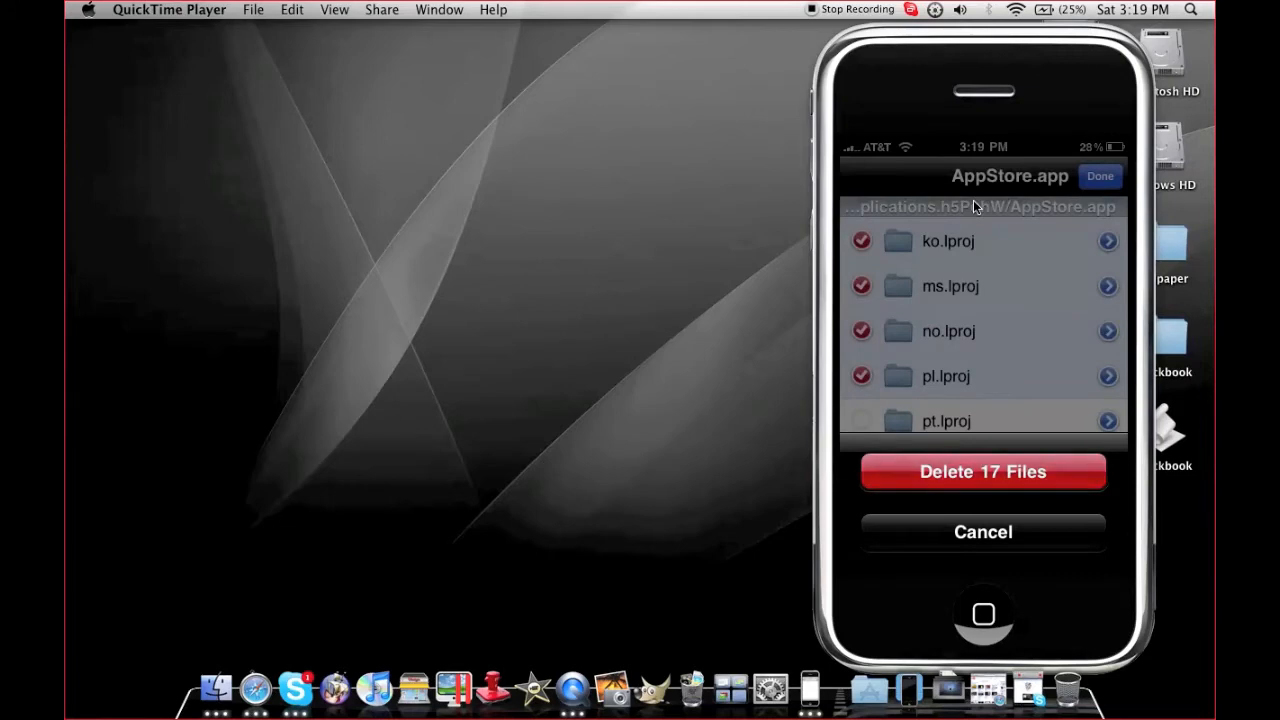
left_click(982, 532)
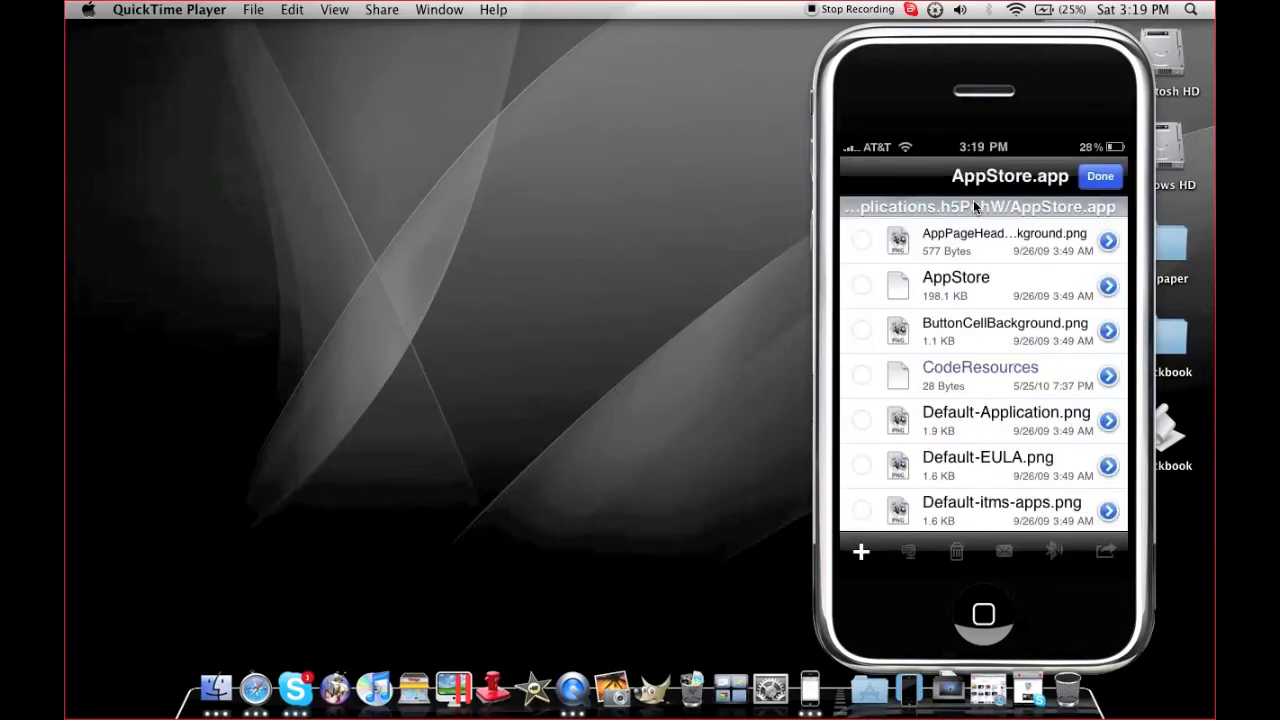
scroll("down", 3)
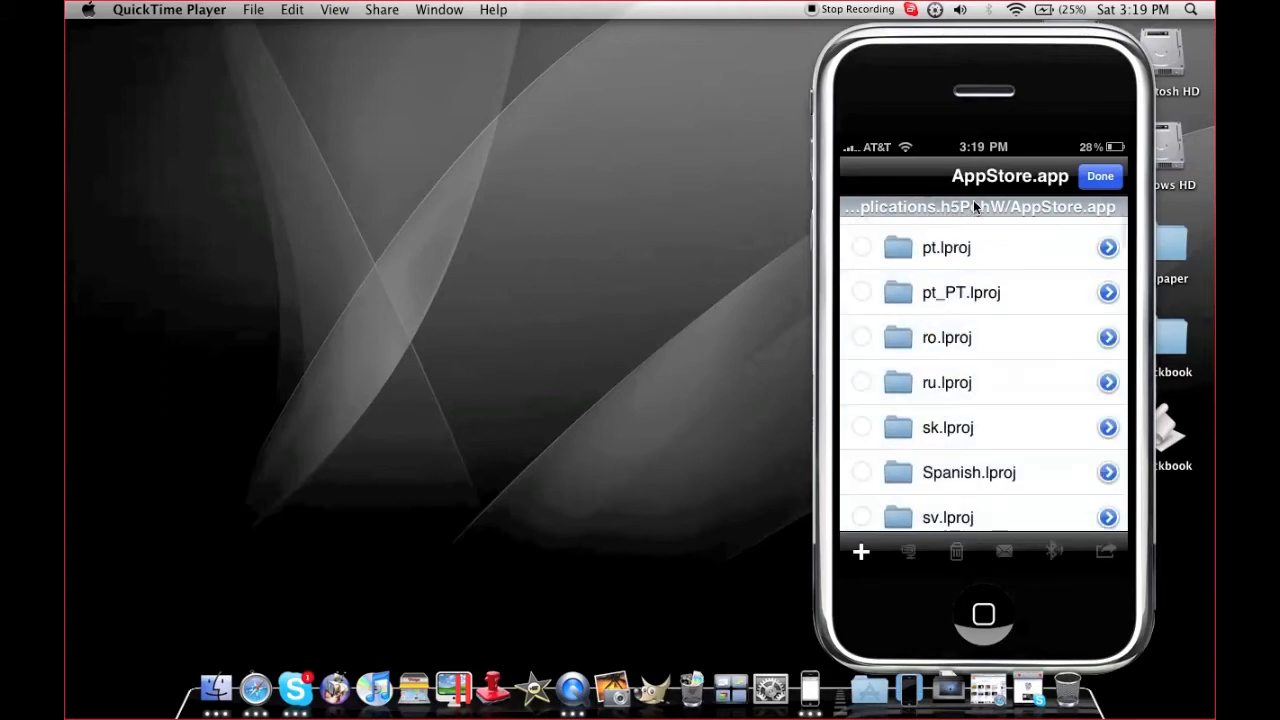
Mark the remaining foreign folders from pt.lproj onward and delete them, keeping English.lproj
scroll("down", 3)
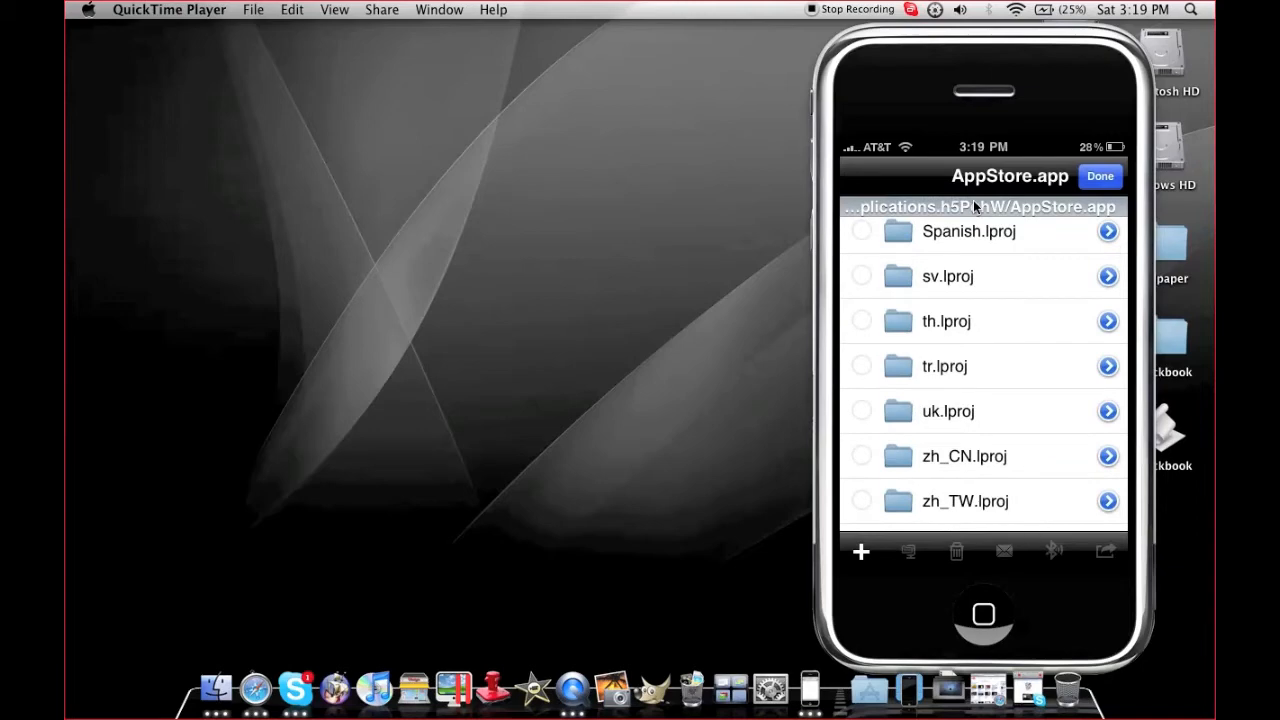
left_click(860, 366)
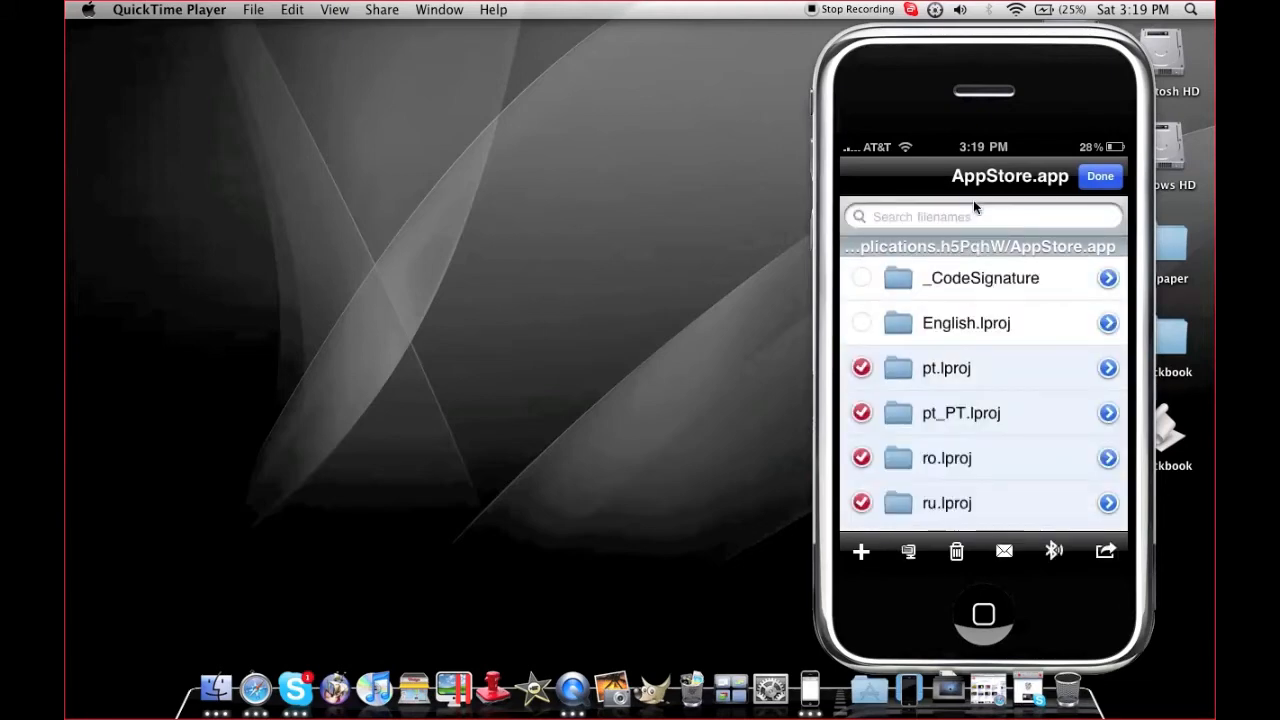
left_click(956, 552)
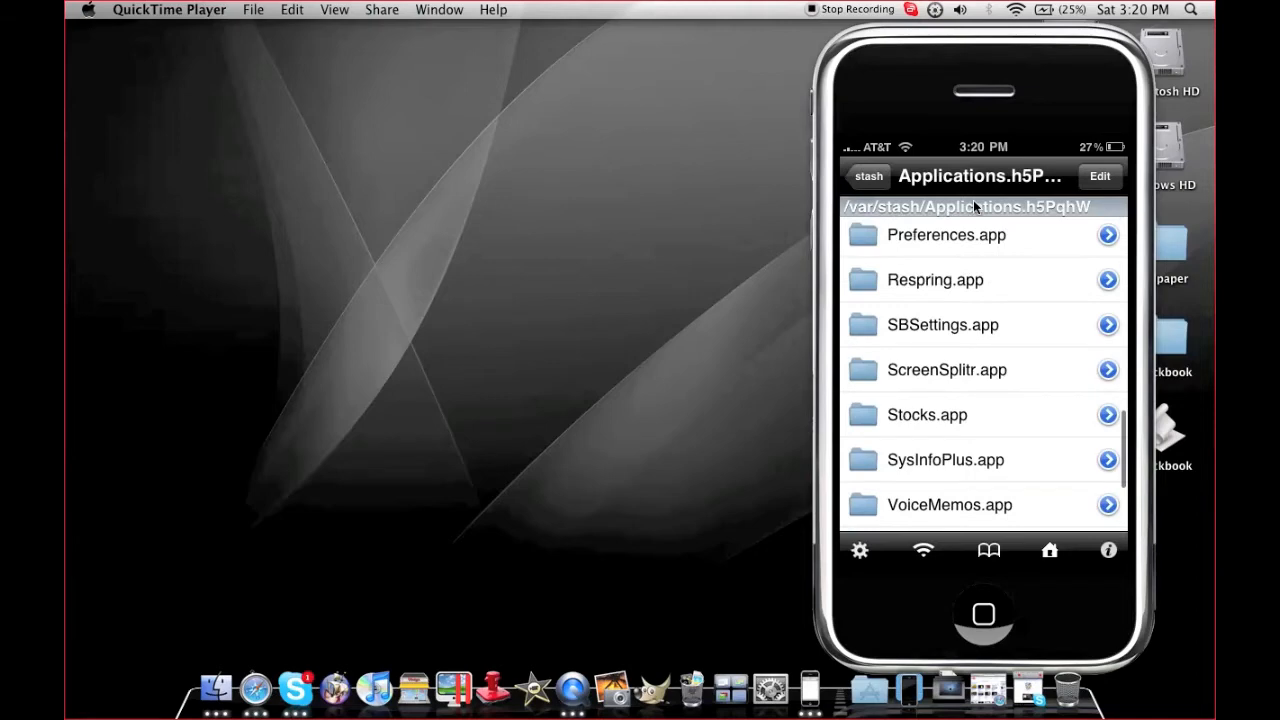
Browse into Preferences.app to see its English.lproj and other files
left_click(946, 236)
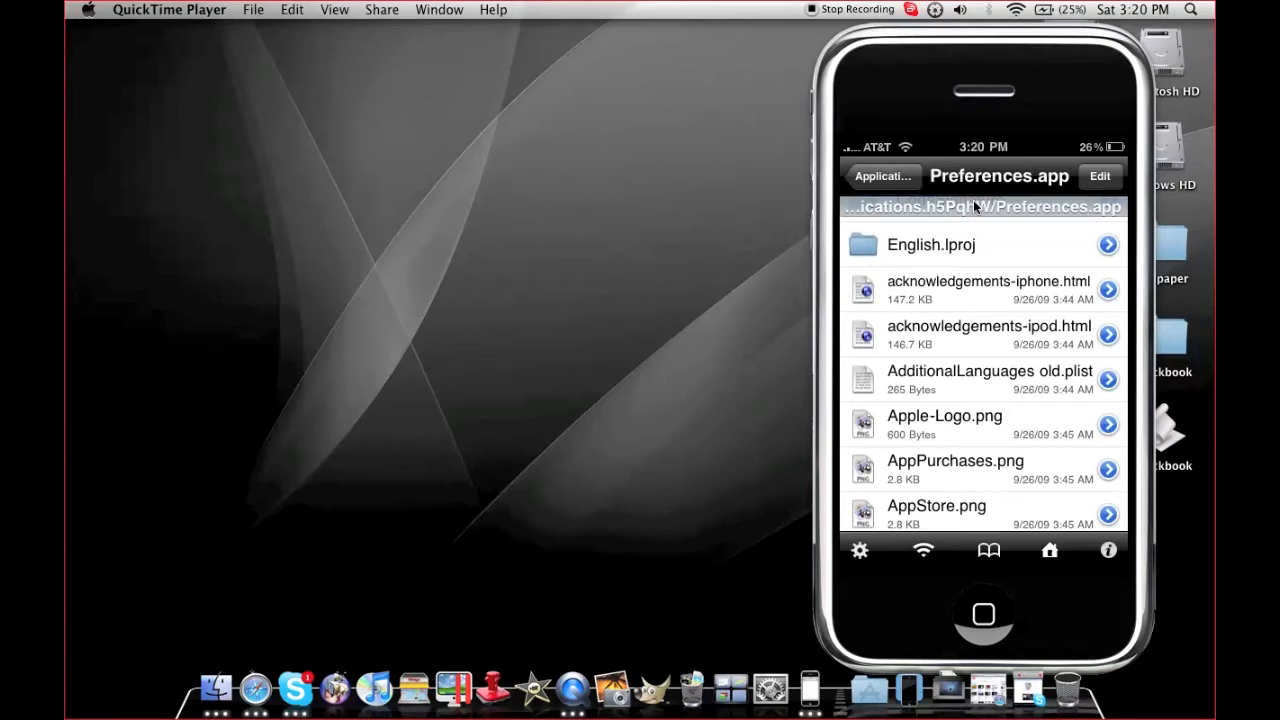
scroll("down", 3)
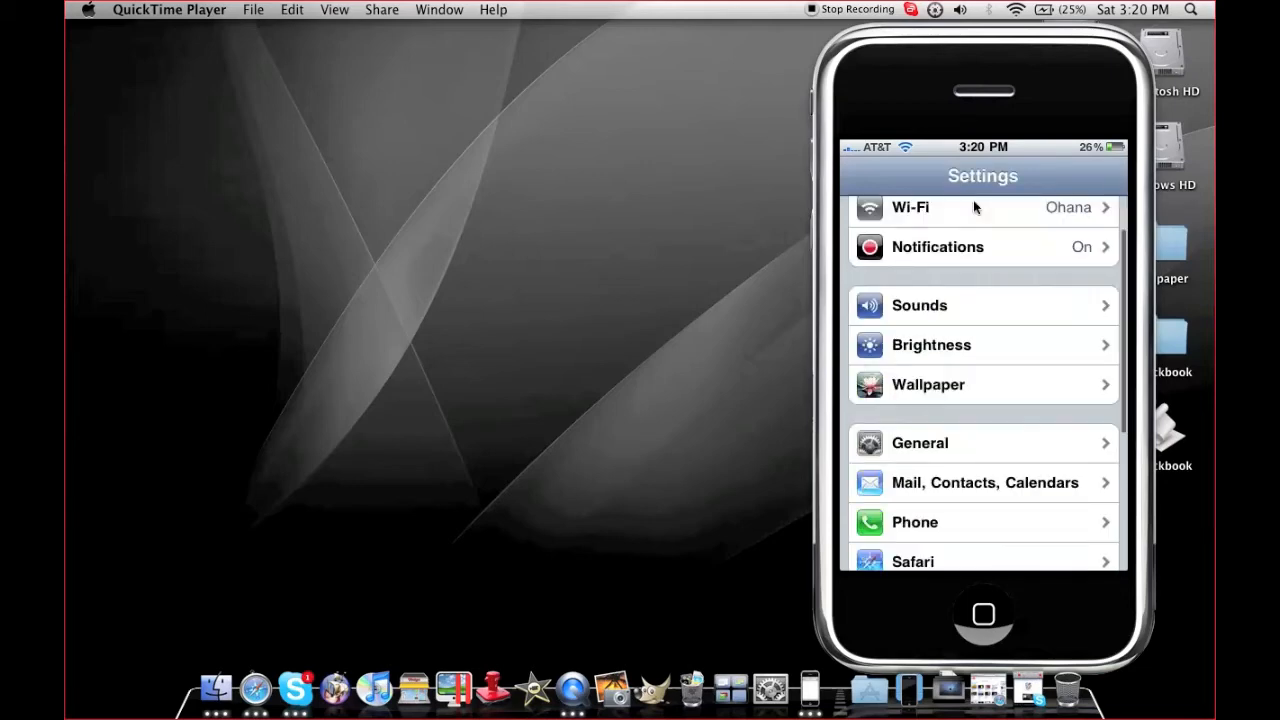
Review the General page in Settings, then return to iFile at Preferences.app
left_click(982, 442)
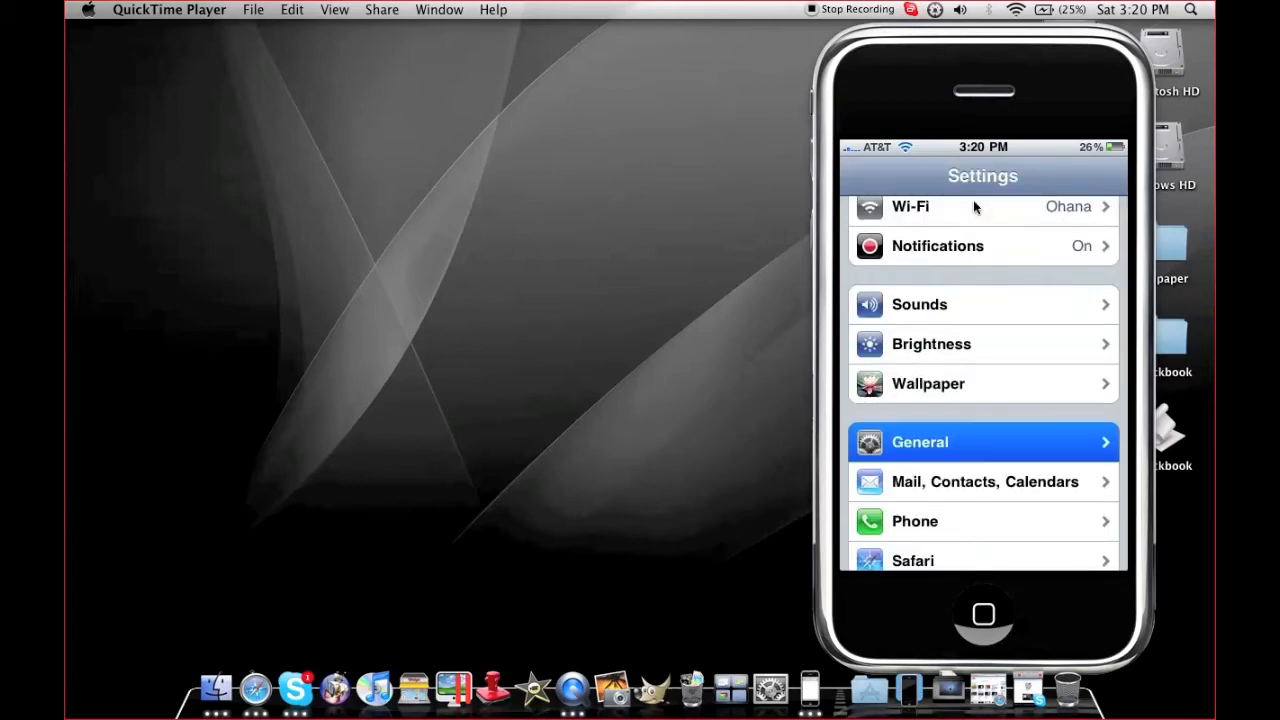
left_click(982, 442)
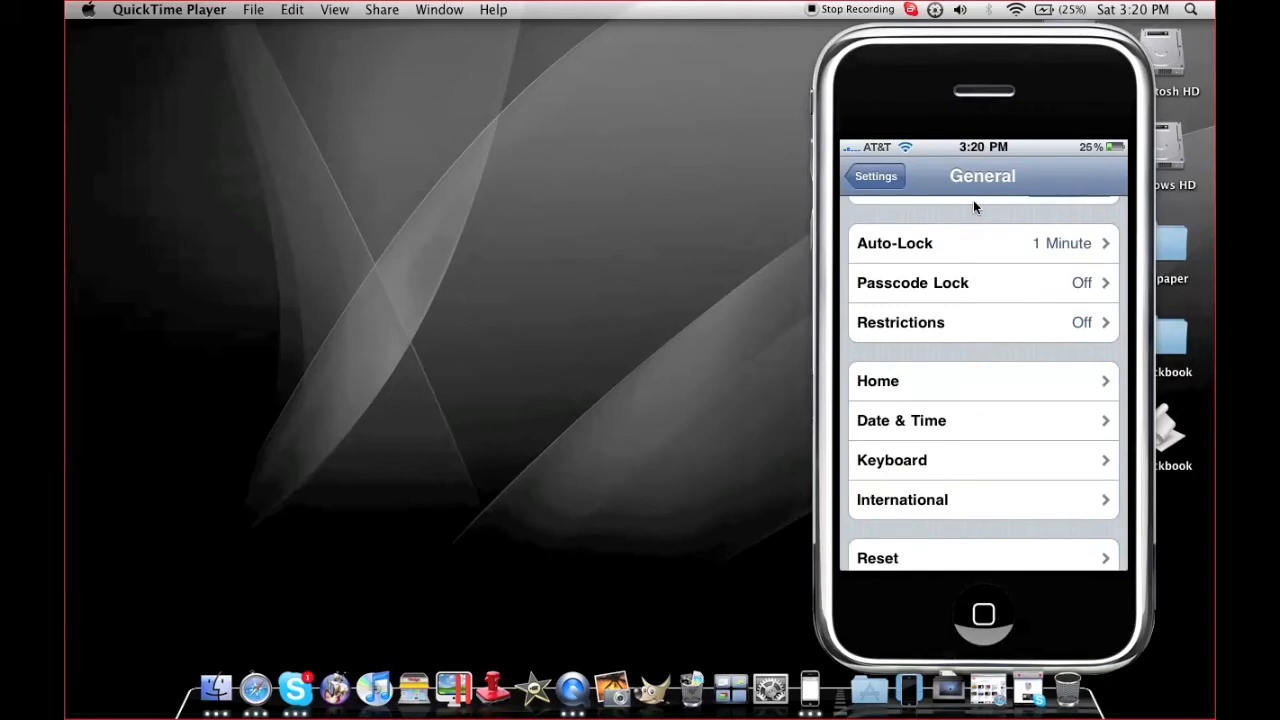
left_click(900, 500)
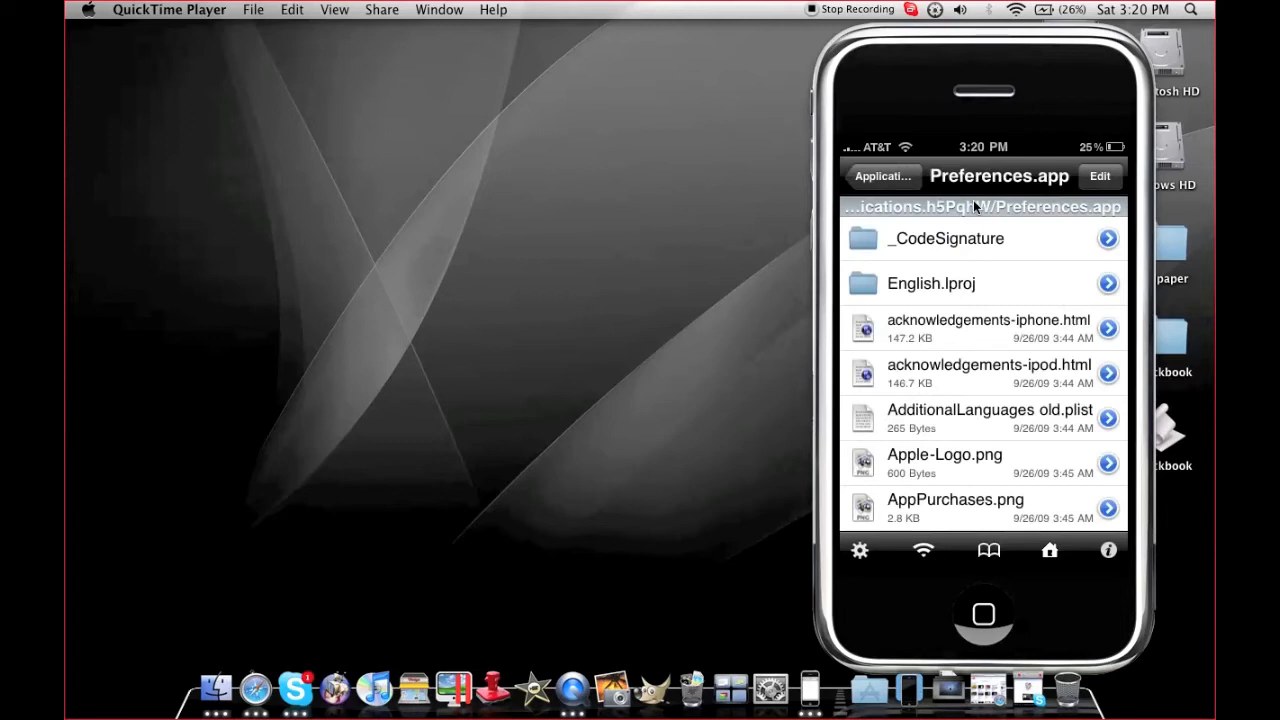
Browse from Applications to /System/Library and look inside CoreServices
left_click(880, 176)
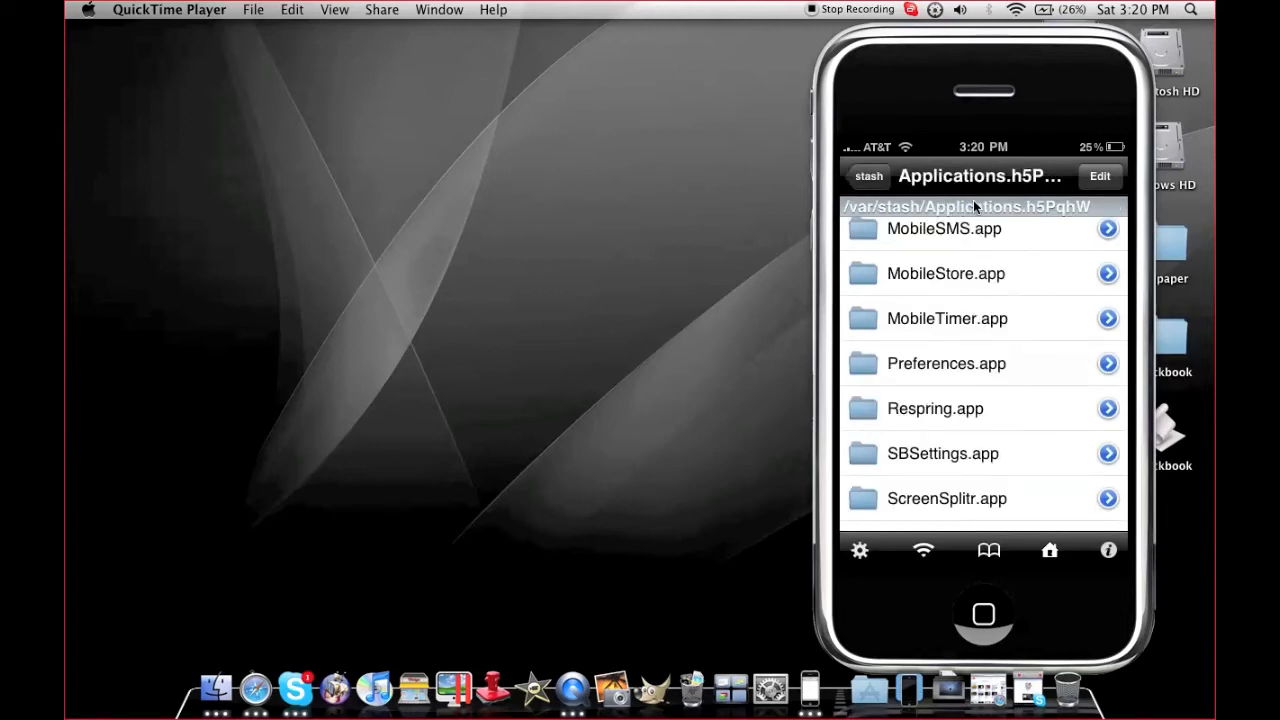
left_click(866, 176)
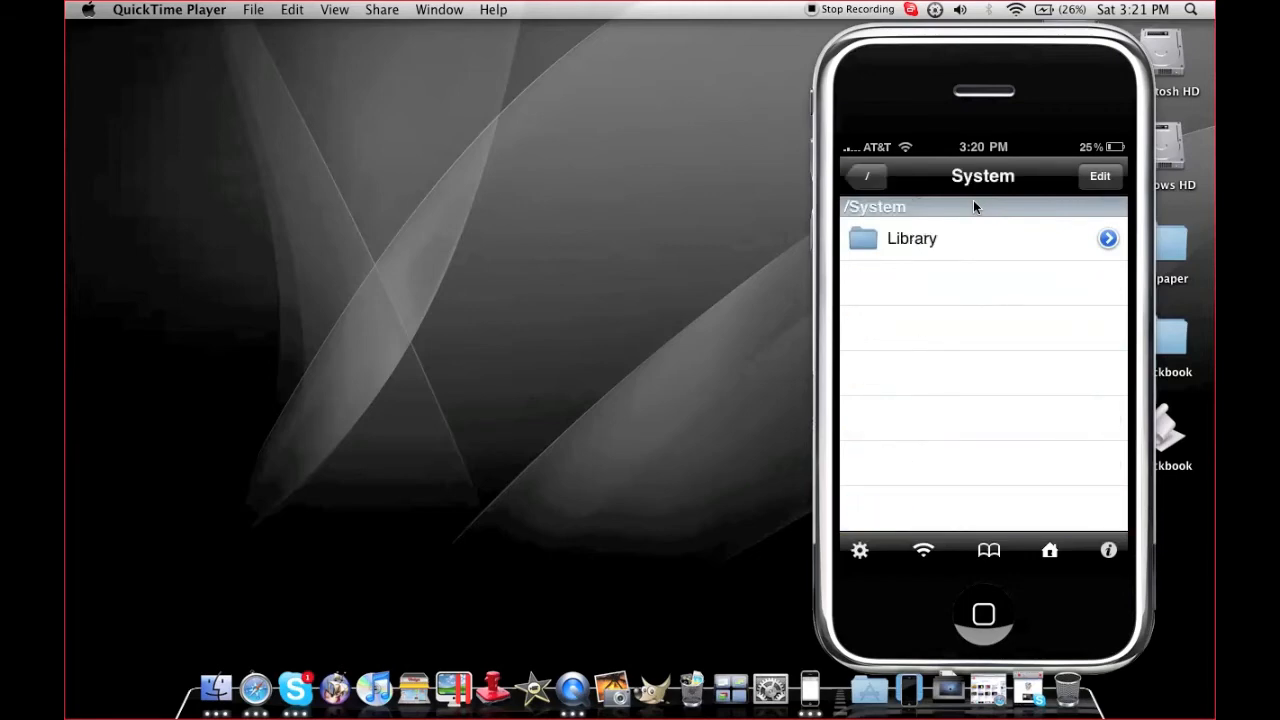
left_click(912, 238)
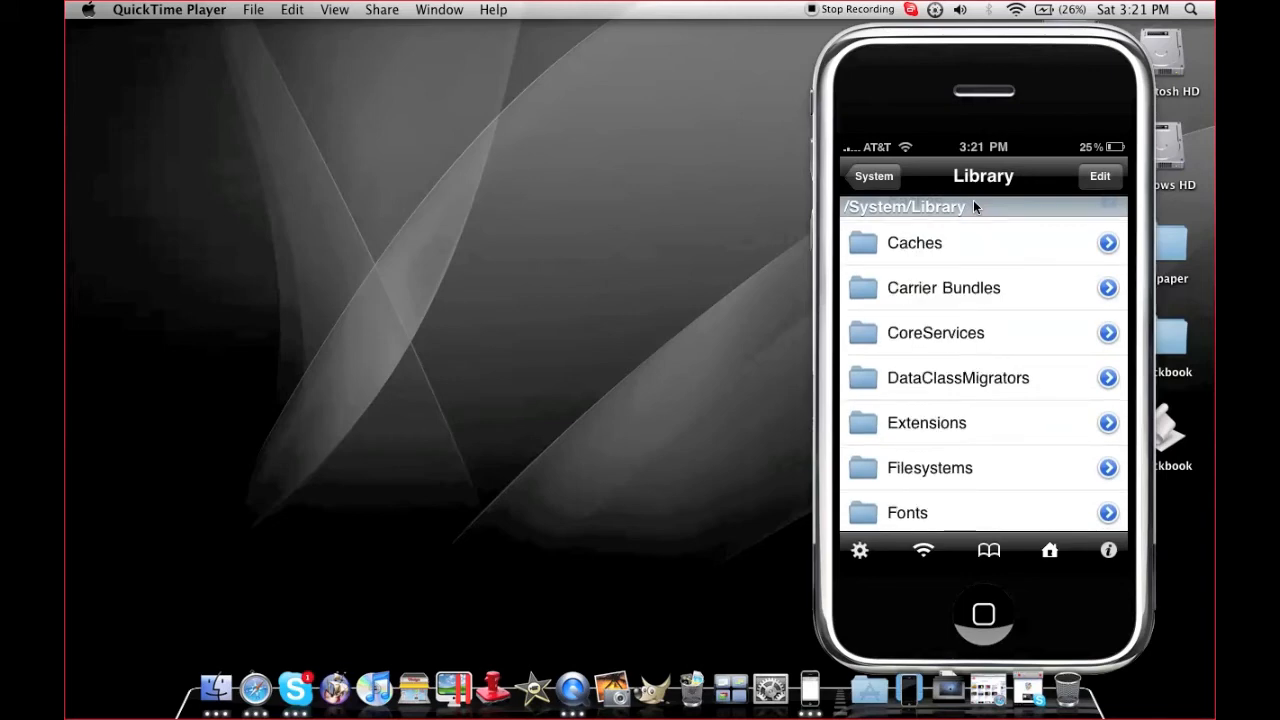
left_click(936, 332)
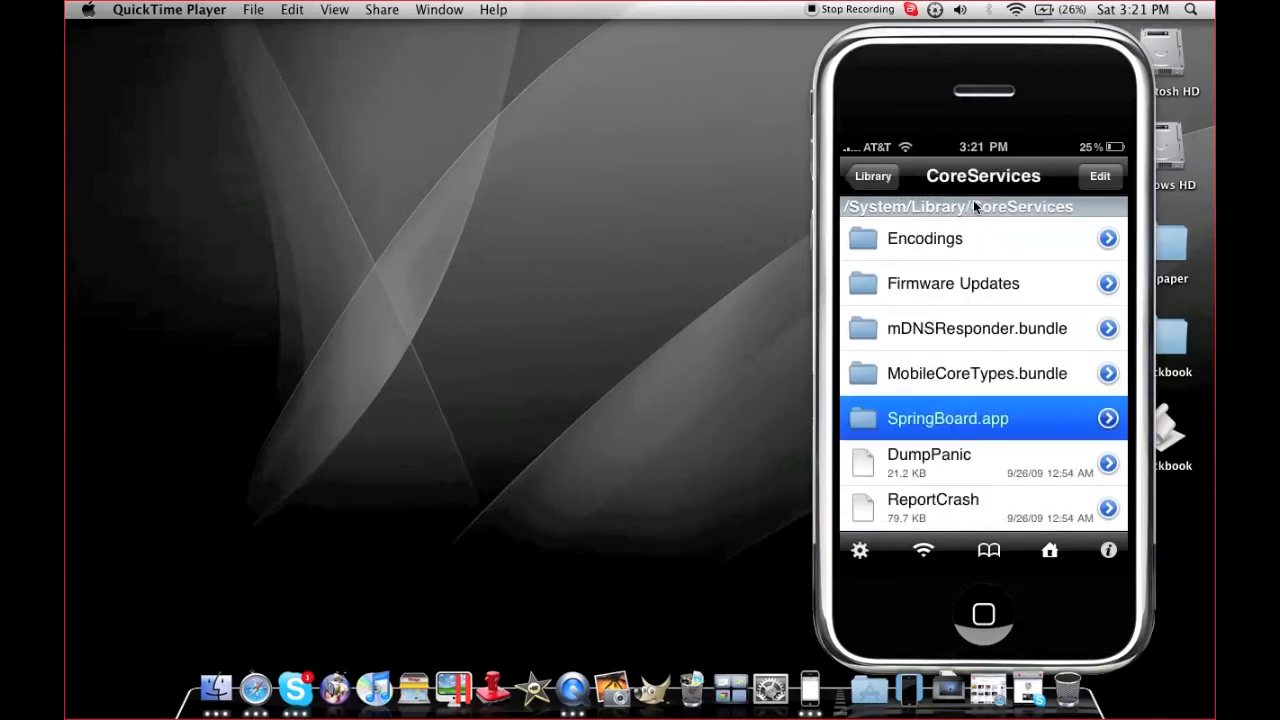
left_click(948, 418)
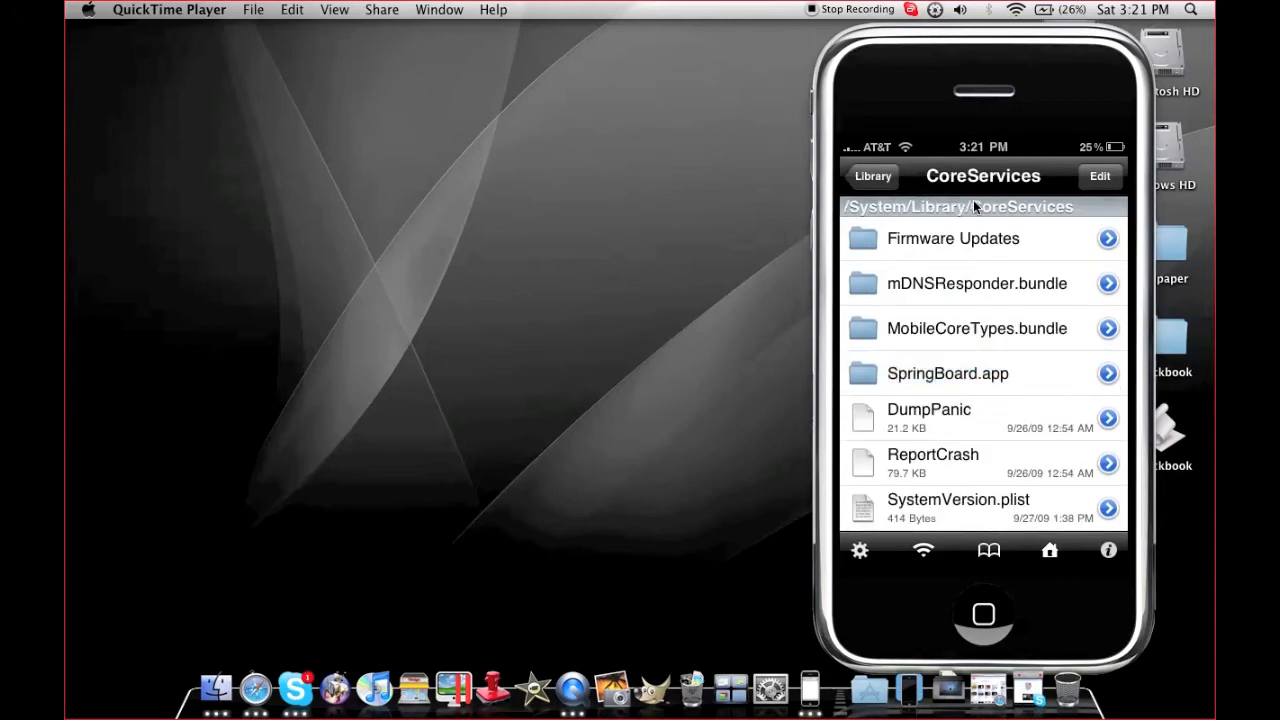
left_click(872, 176)
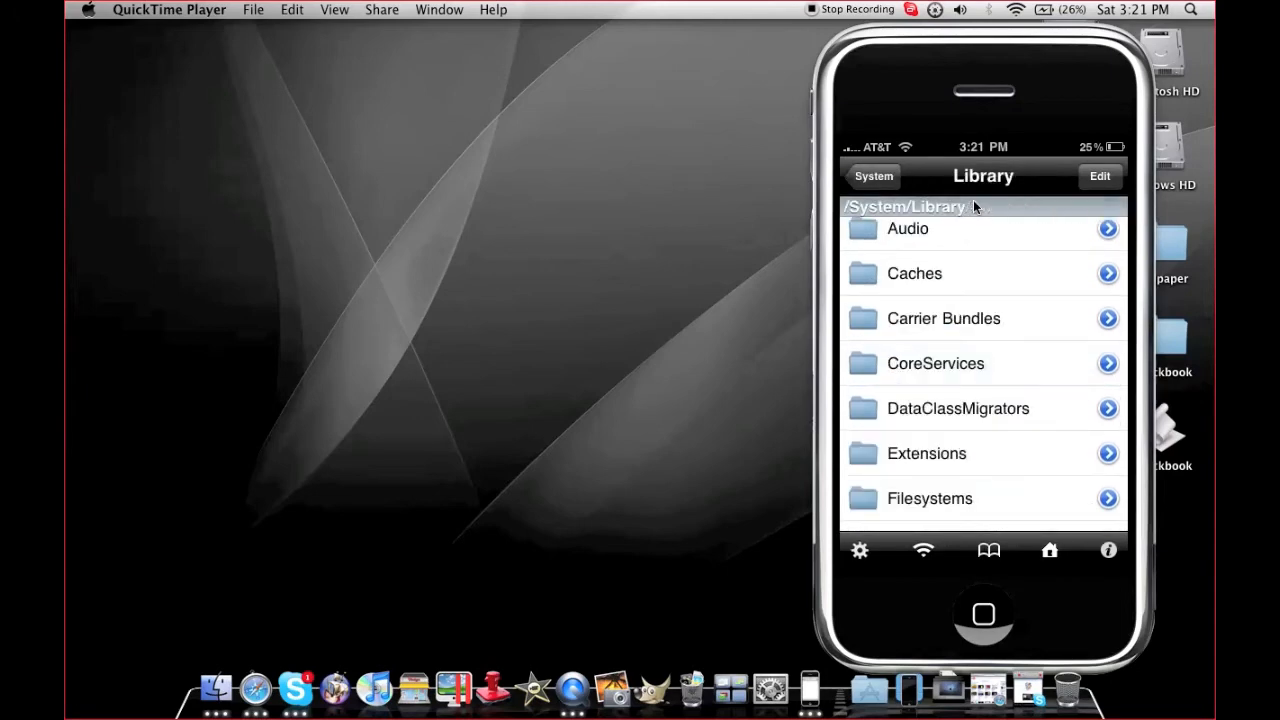
Scan the Library list, go up to System, and reopen Library with its search field shown
scroll("down", 3)
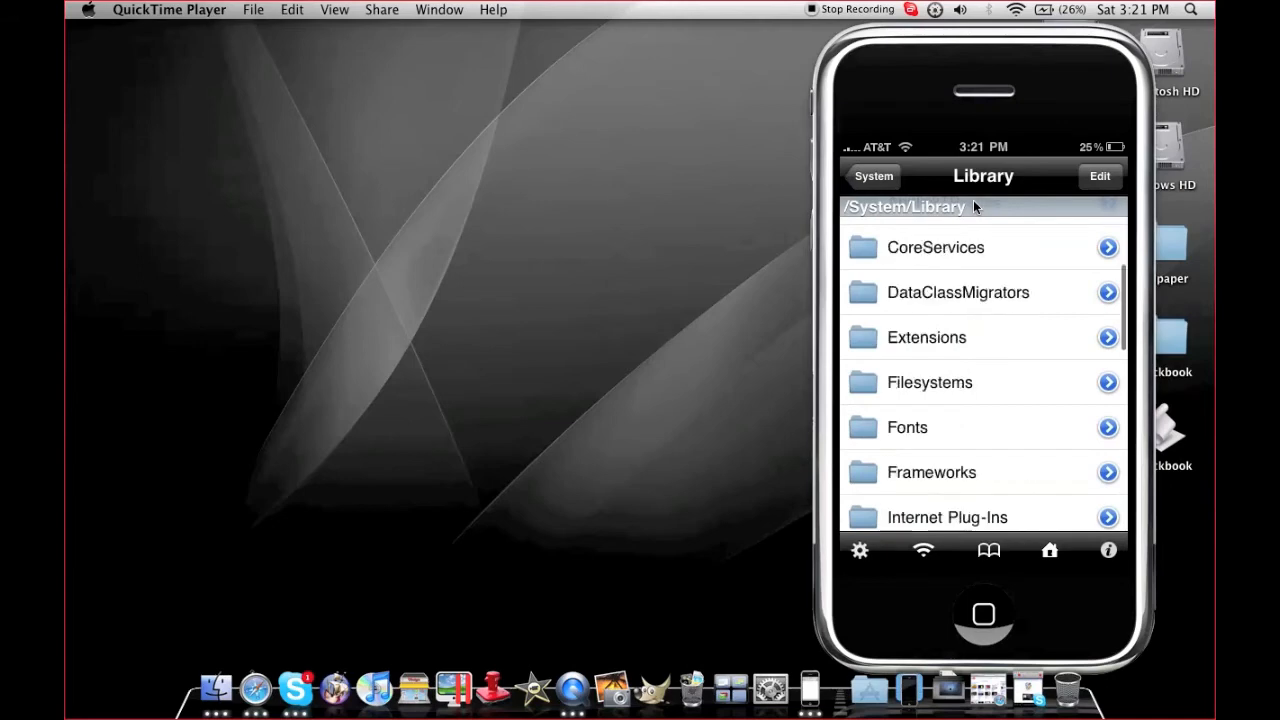
scroll("down", 3)
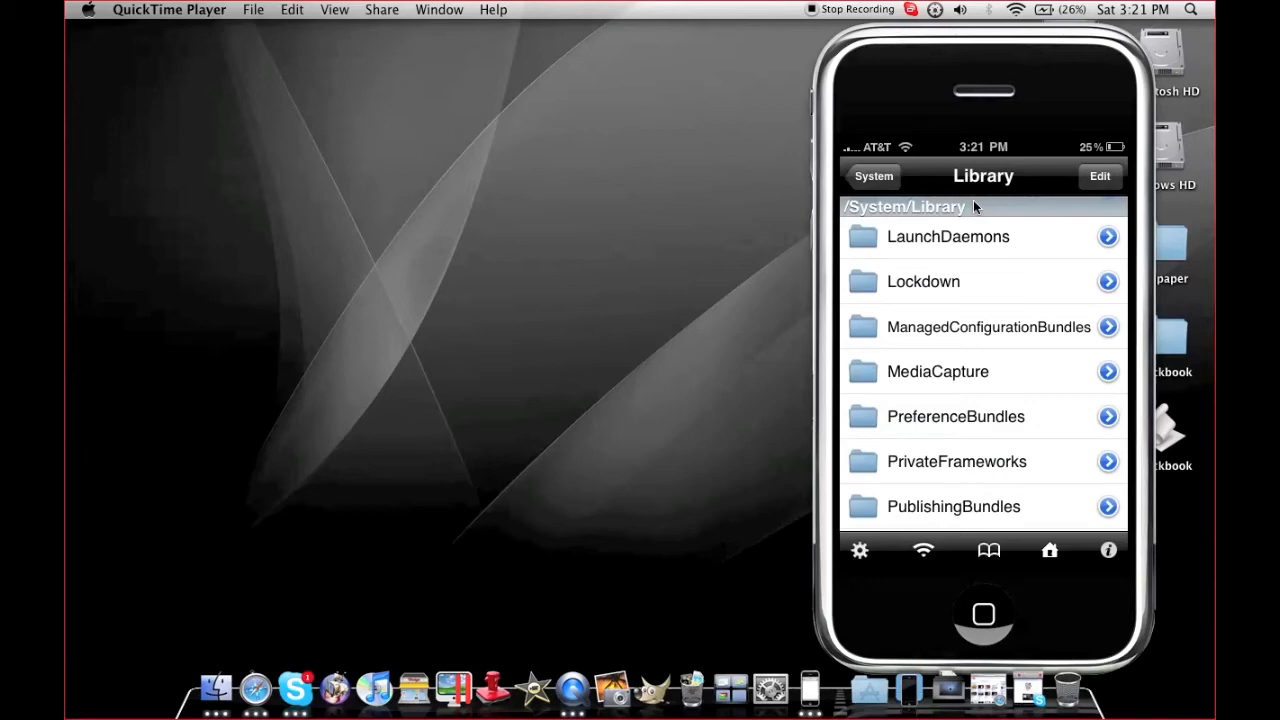
scroll("down", 3)
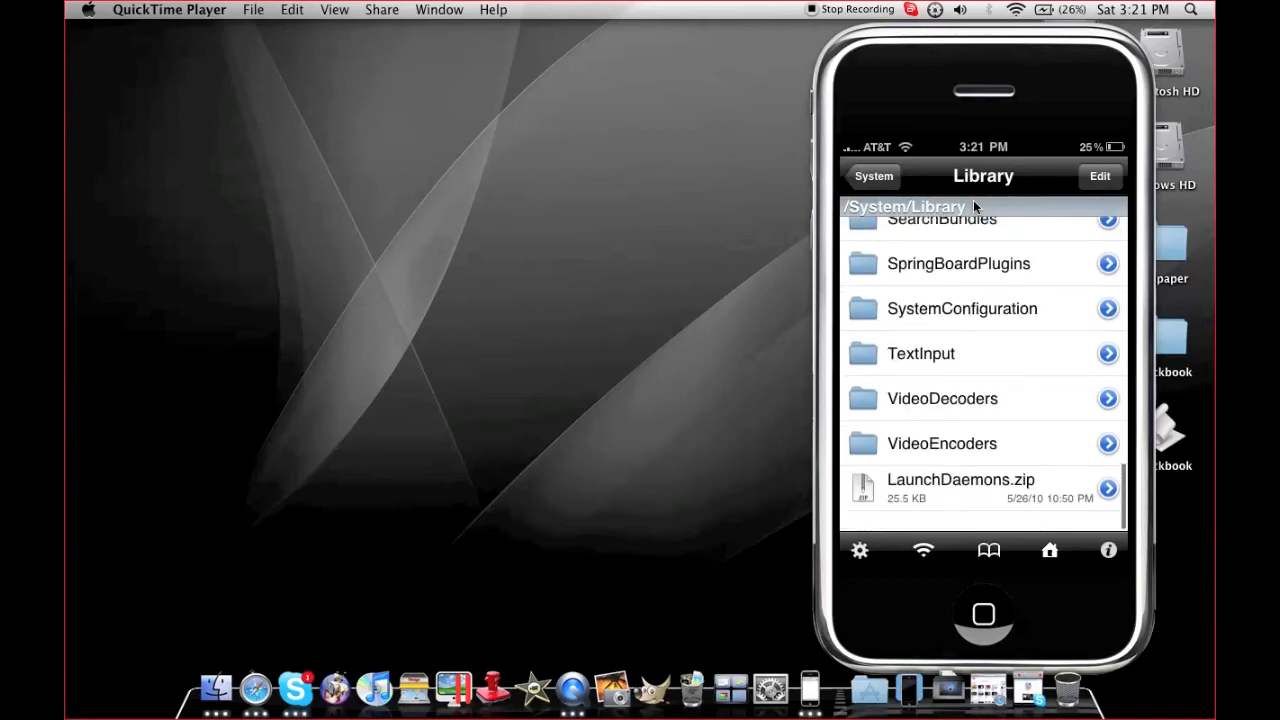
left_click(872, 176)
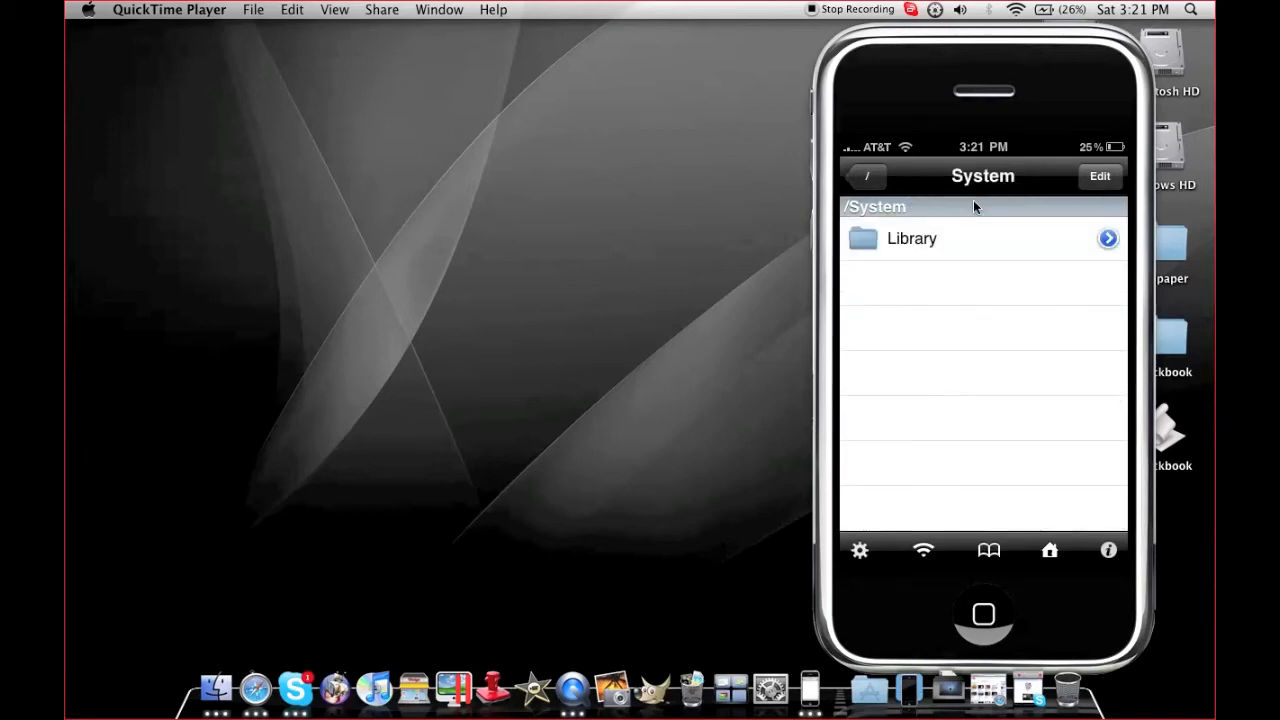
left_click(912, 238)
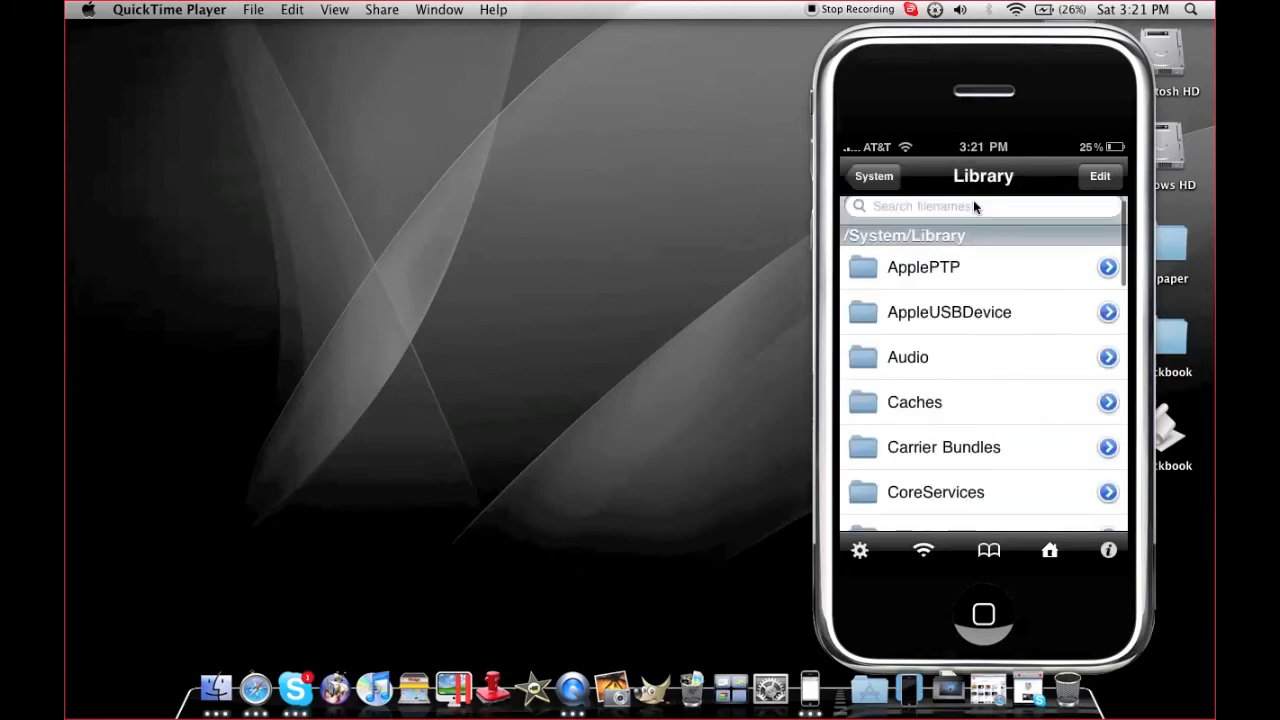
Enter Carrier Bundles and look inside Unknown.bundle
left_click(944, 448)
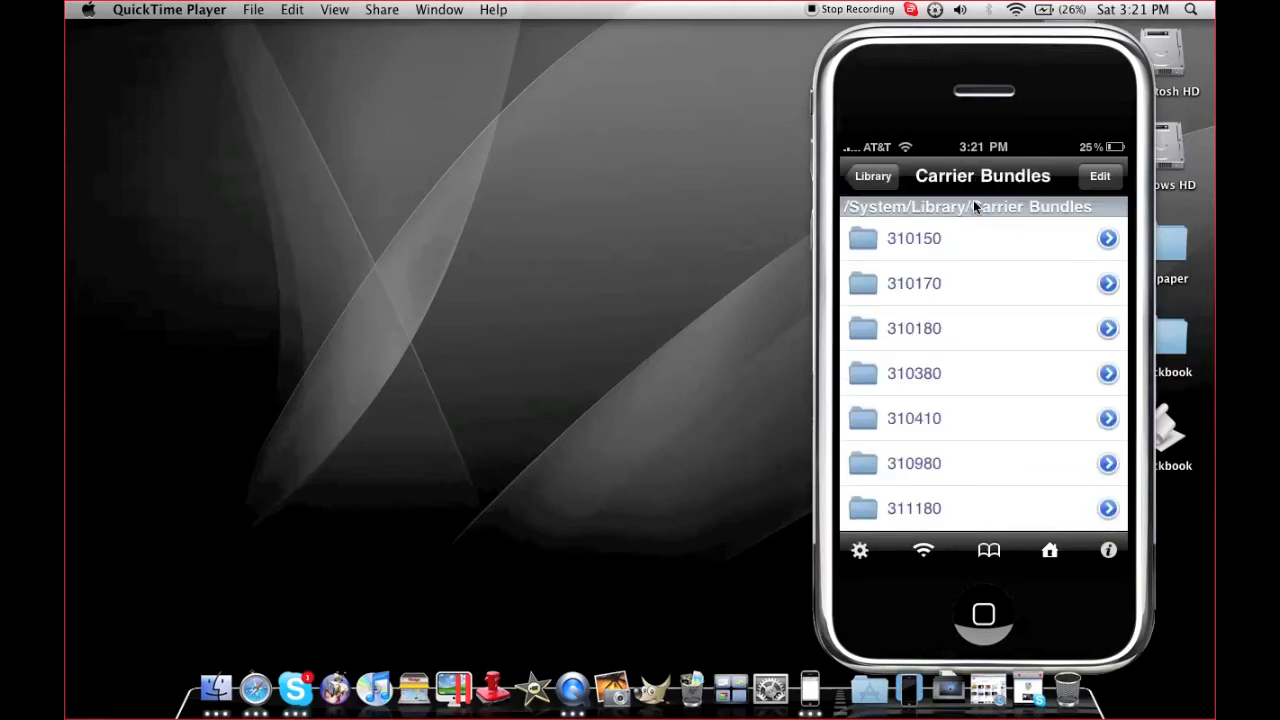
scroll("down", 3)
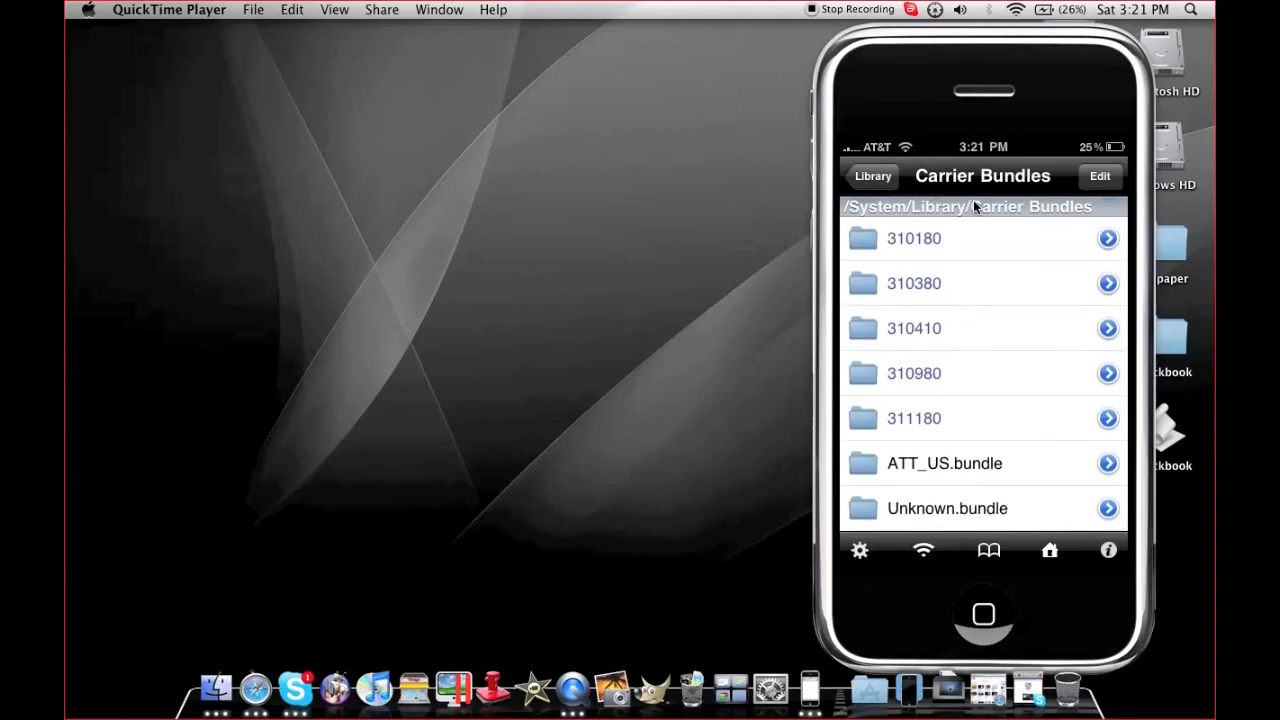
left_click(948, 508)
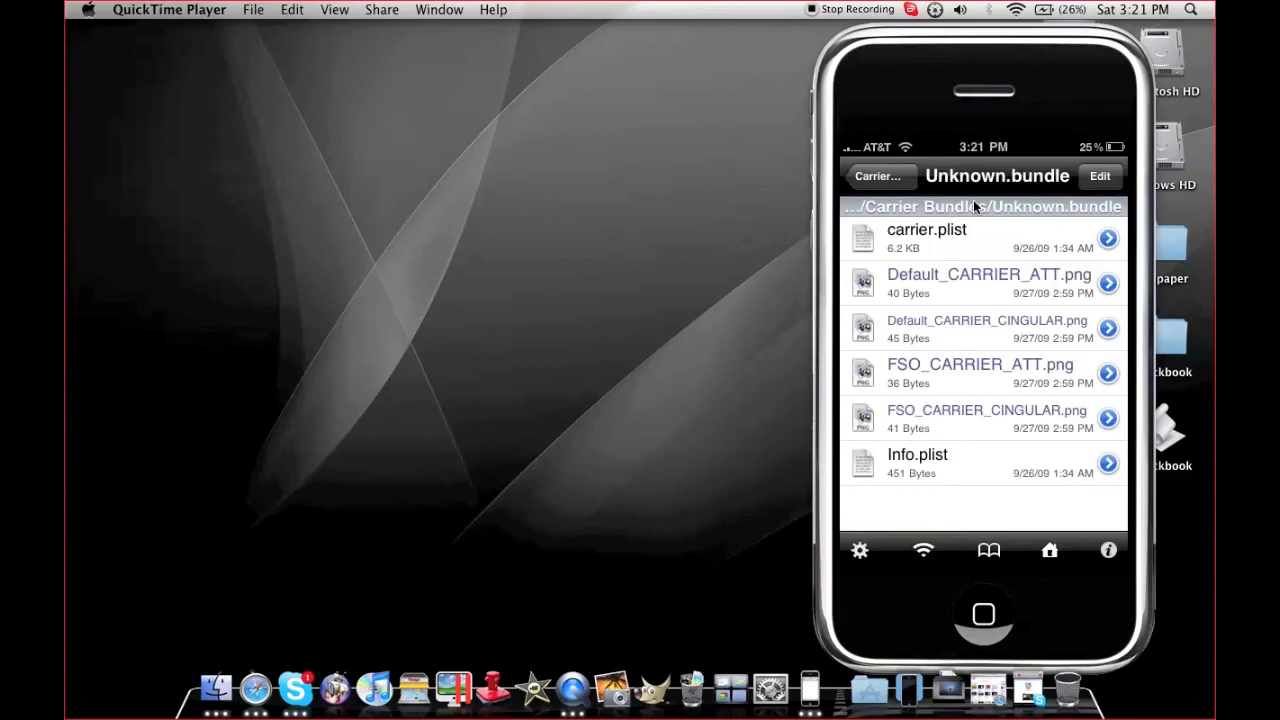
left_click(880, 176)
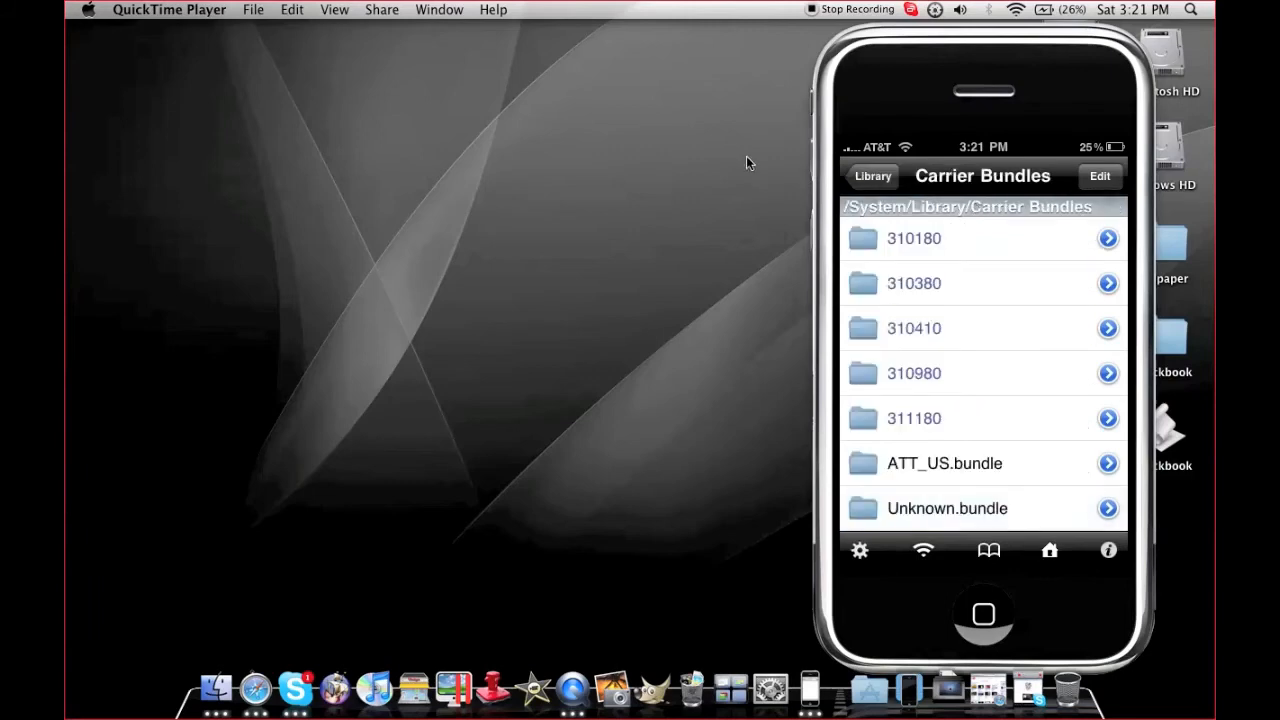
mouse_move(836, 168)
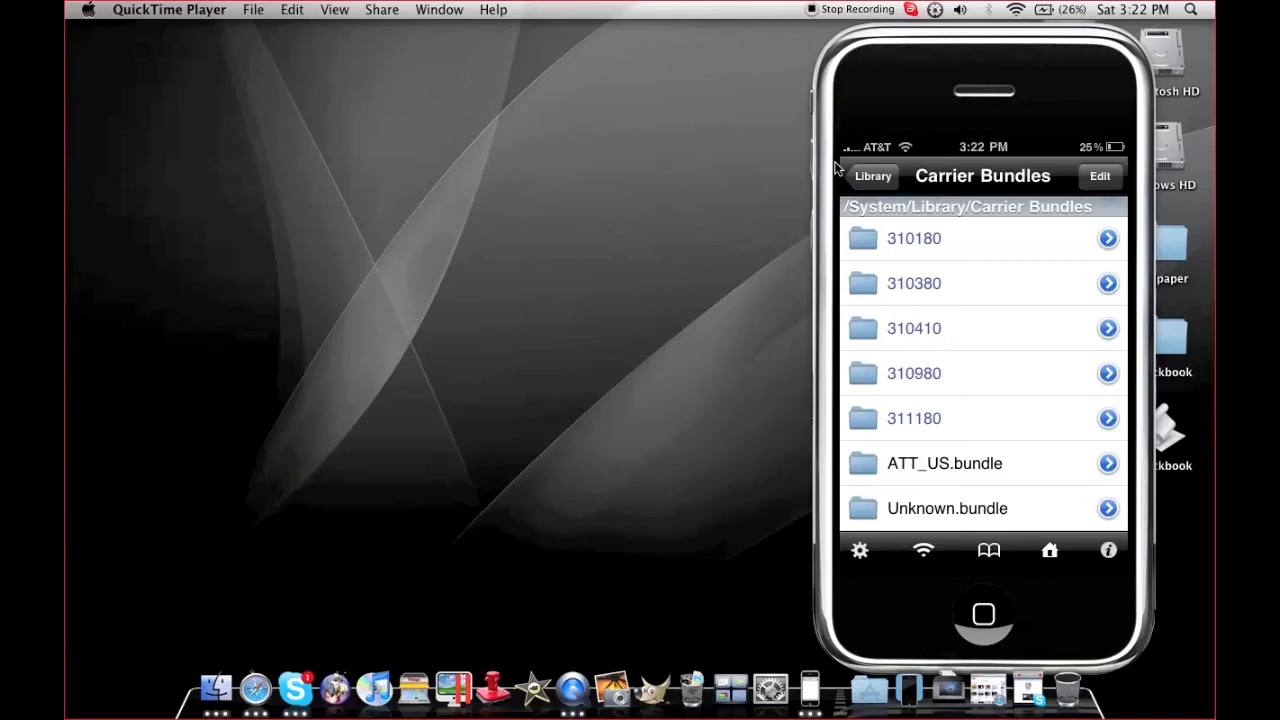
Look inside ATT_US.bundle, then return up to /System/Library
scroll("down", 3)
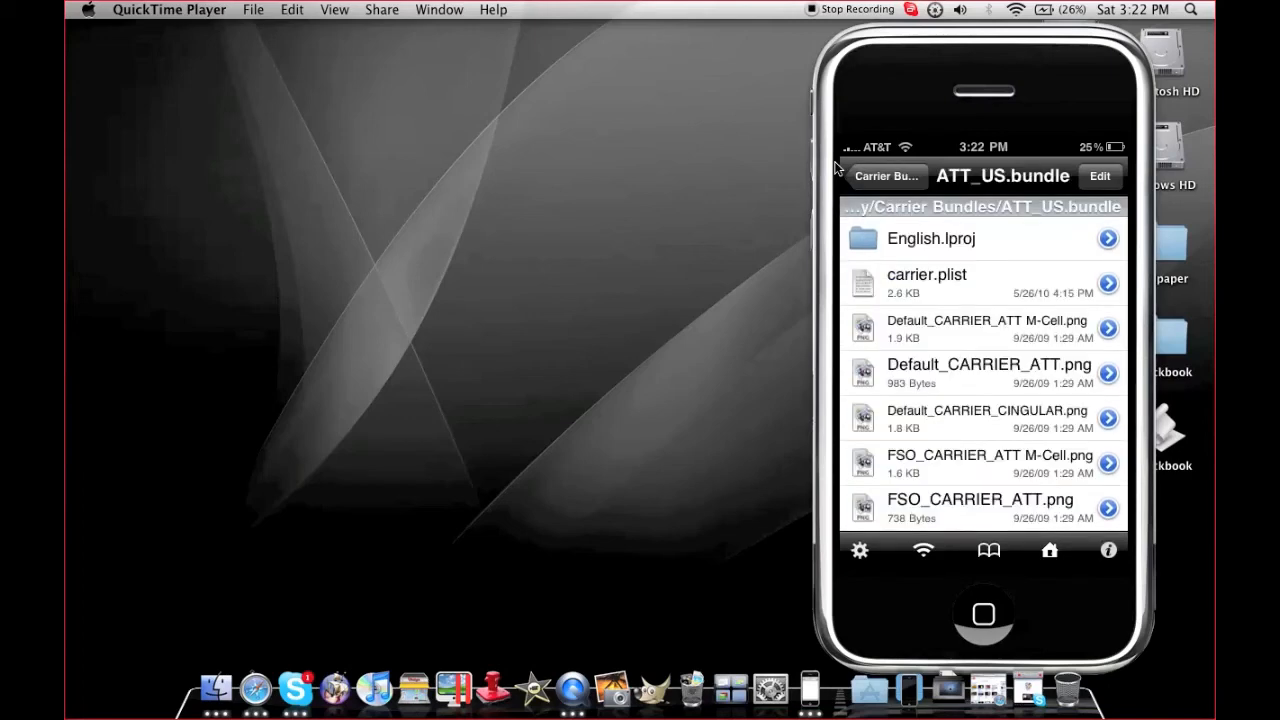
left_click(886, 176)
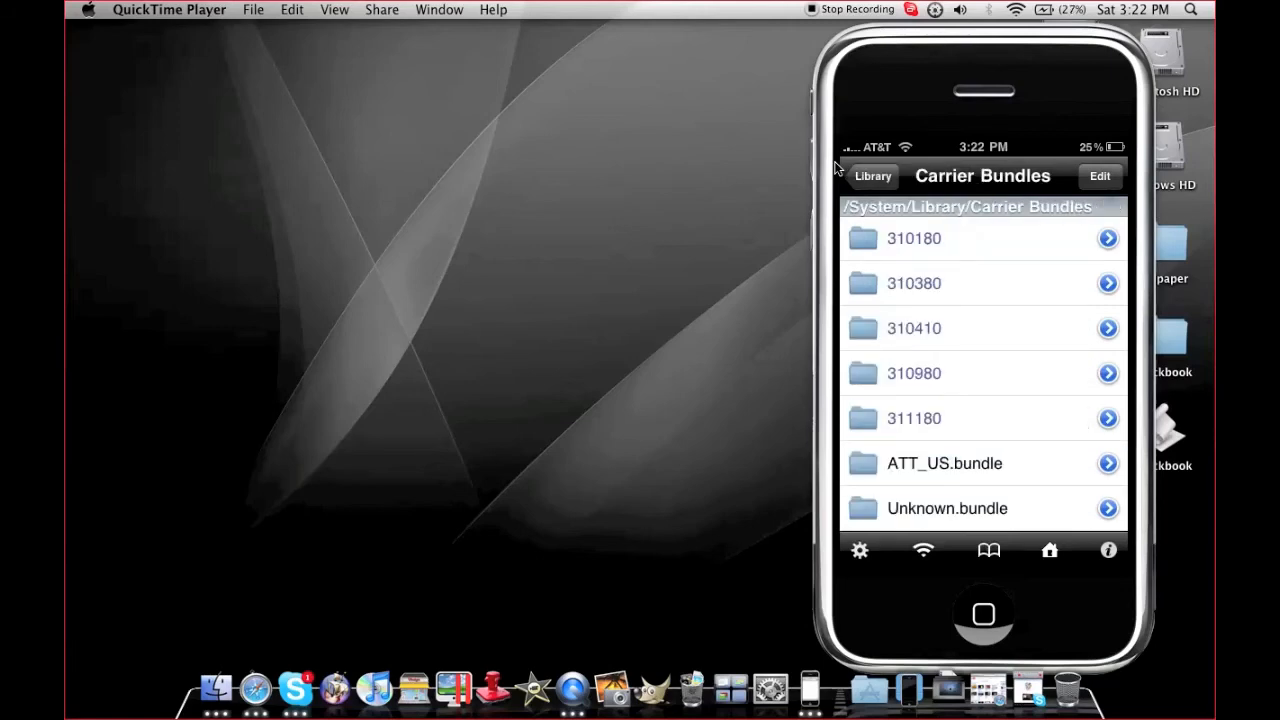
scroll("down", 3)
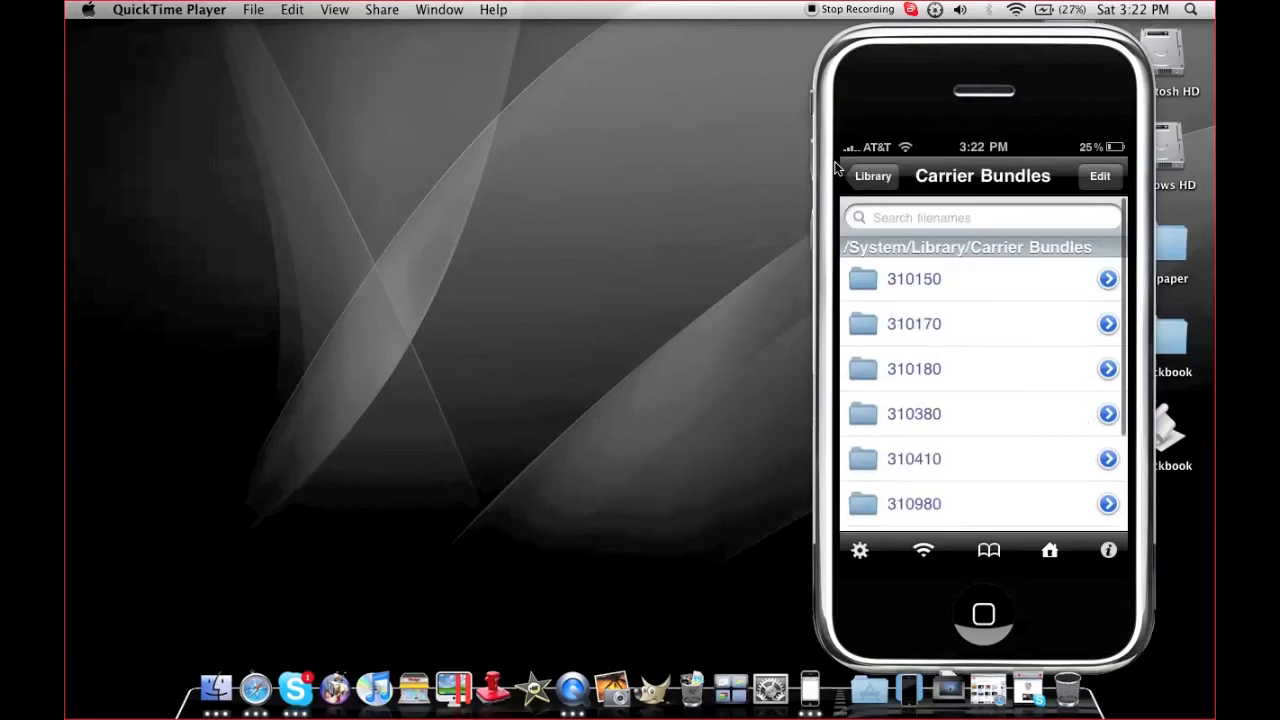
left_click(864, 176)
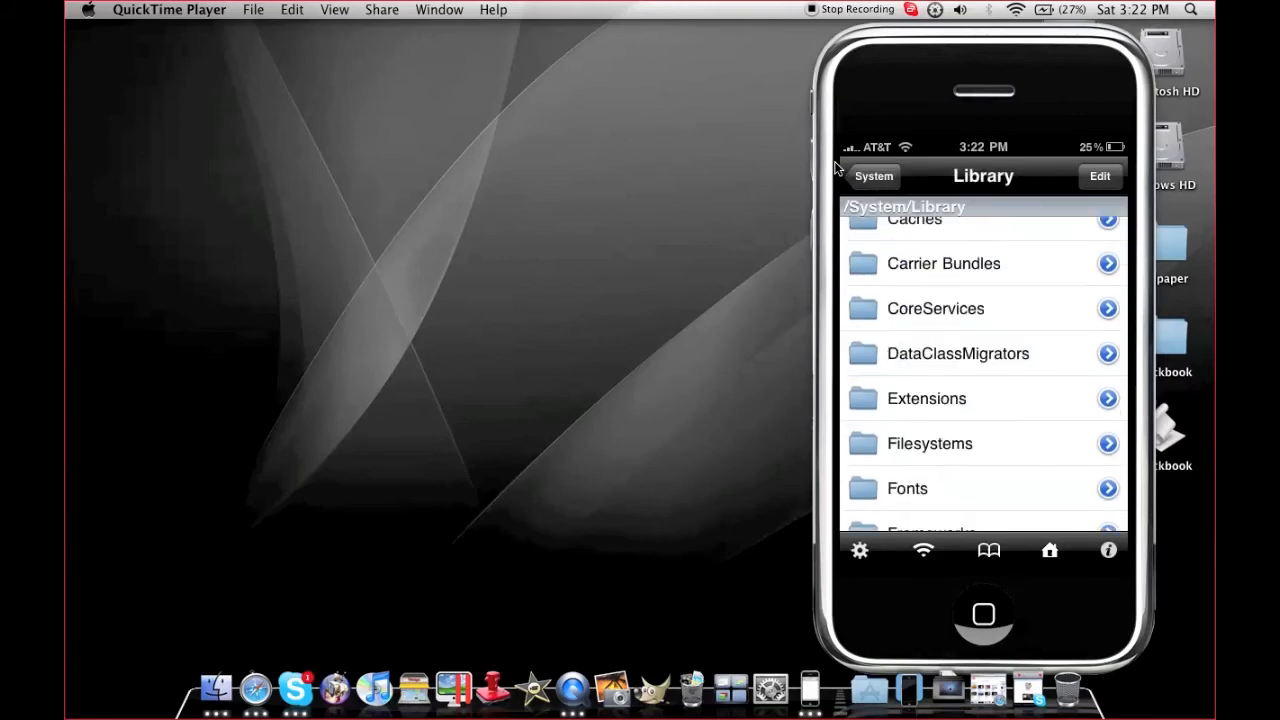
mouse_move(668, 152)
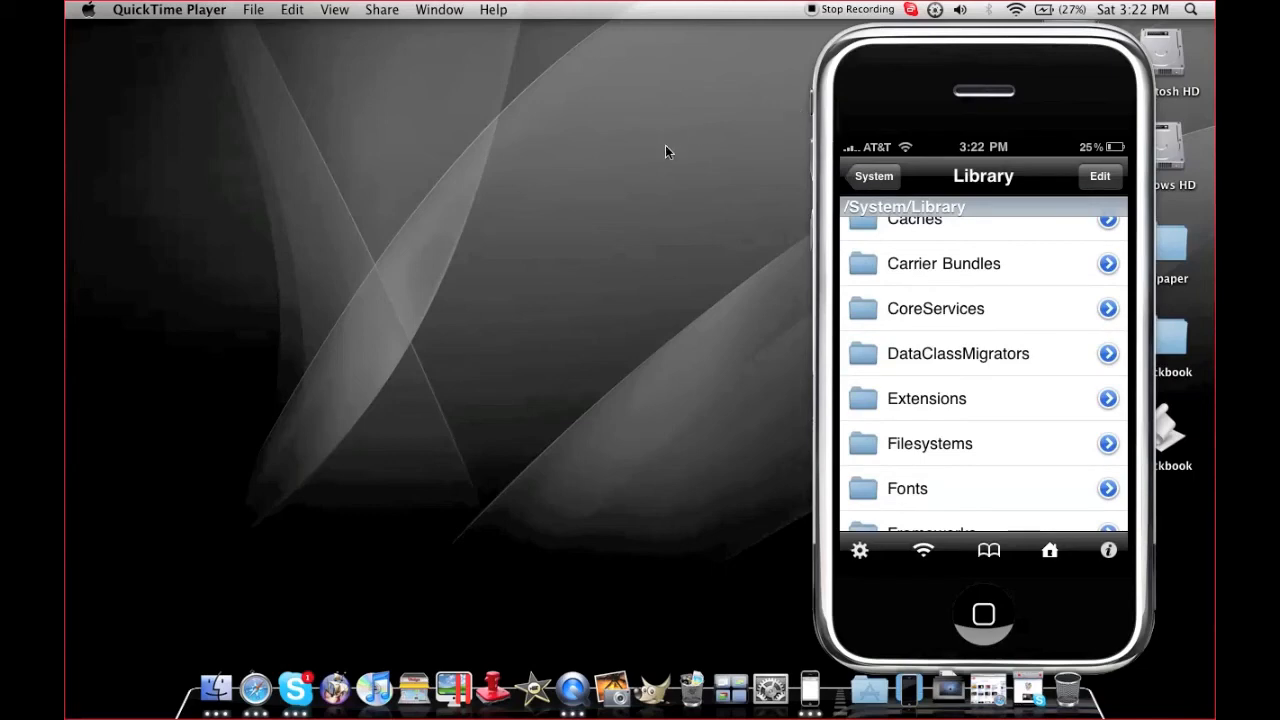
scroll("down", 3)
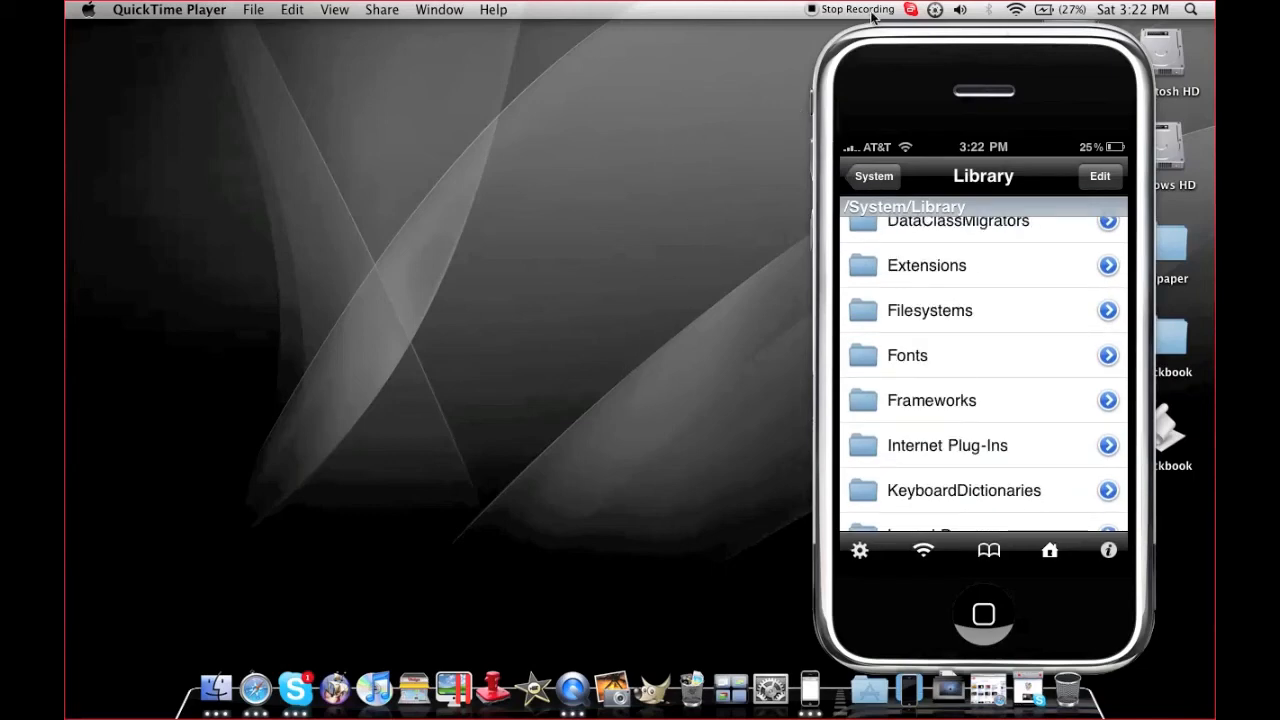
left_click(698, 130)
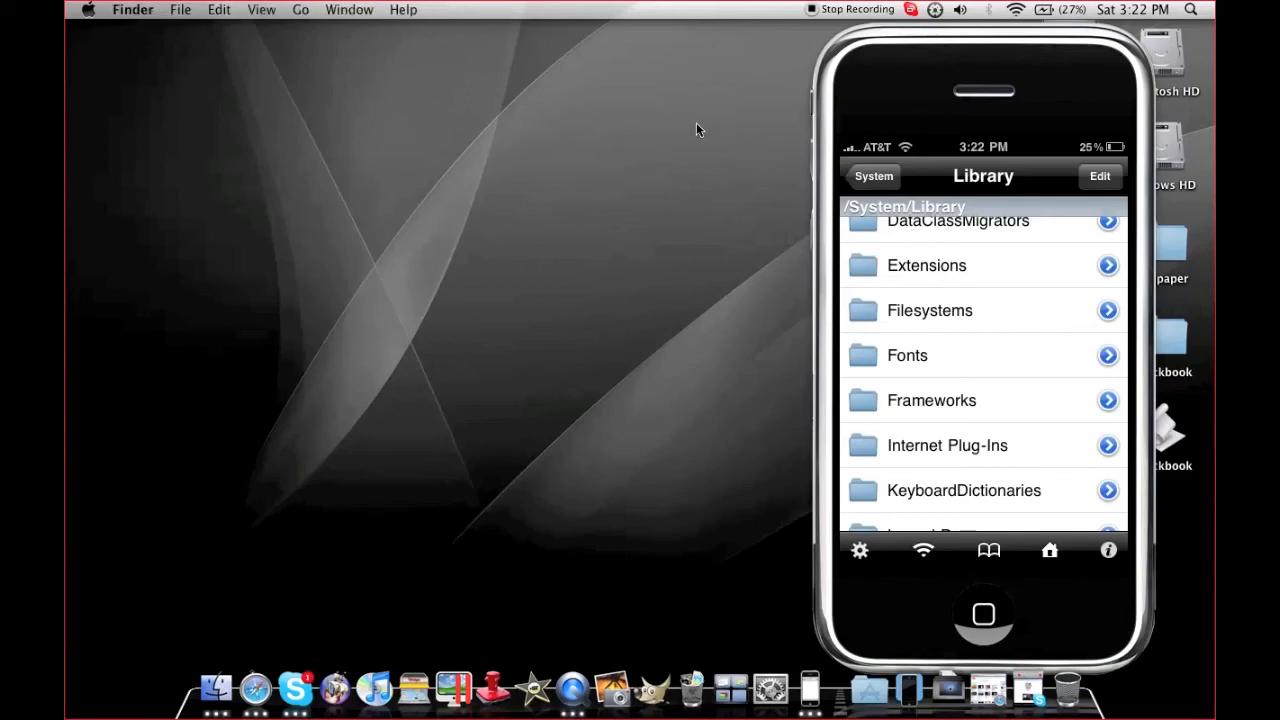
mouse_move(732, 28)
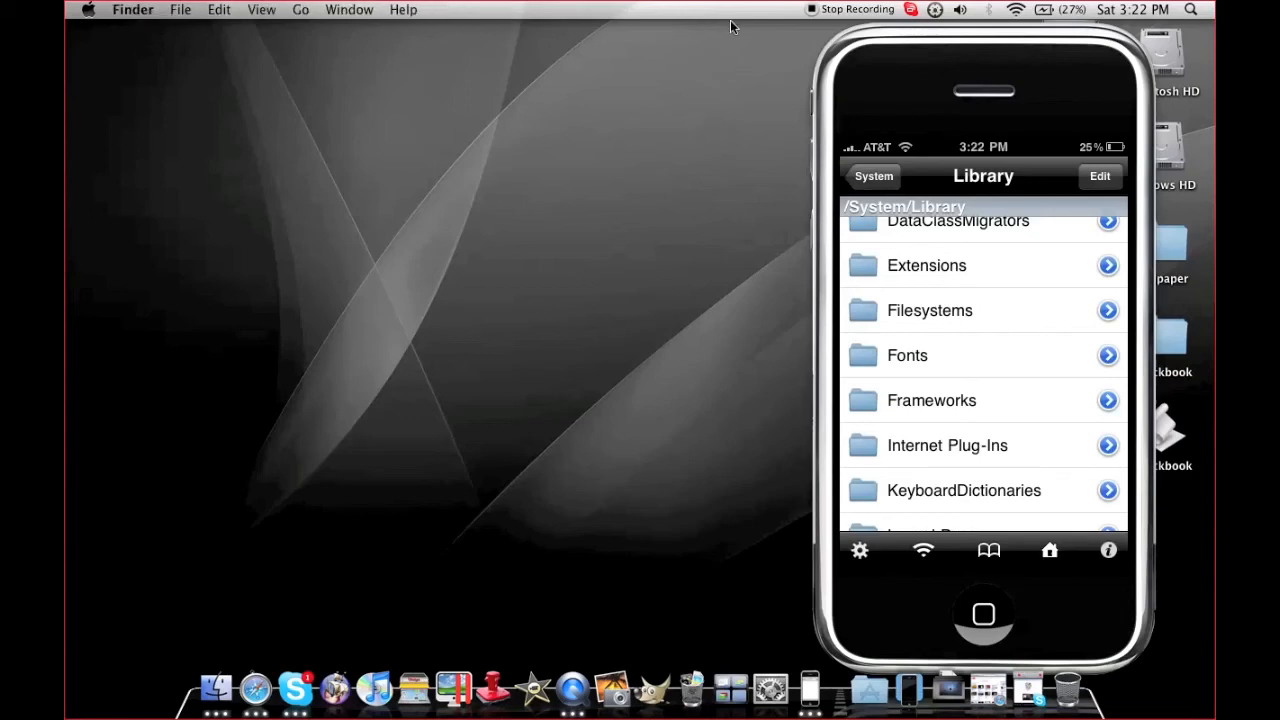
mouse_move(824, 20)
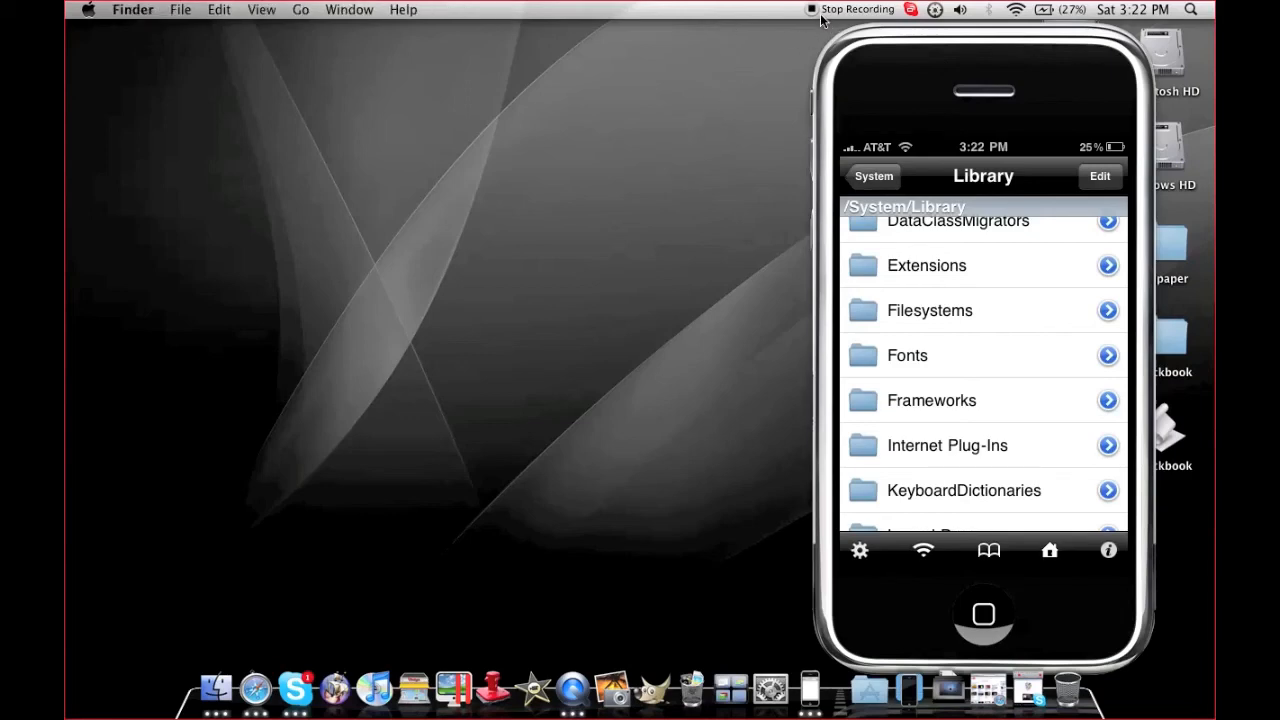
mouse_move(518, 400)
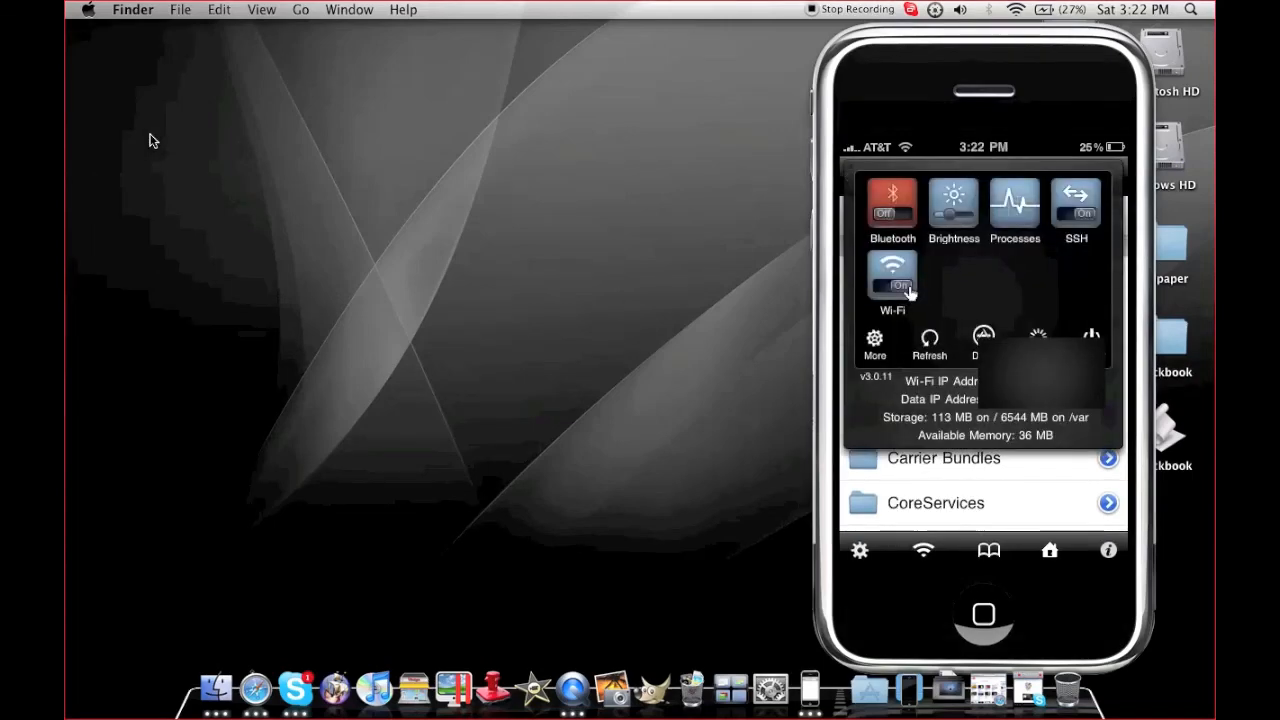
mouse_move(930, 360)
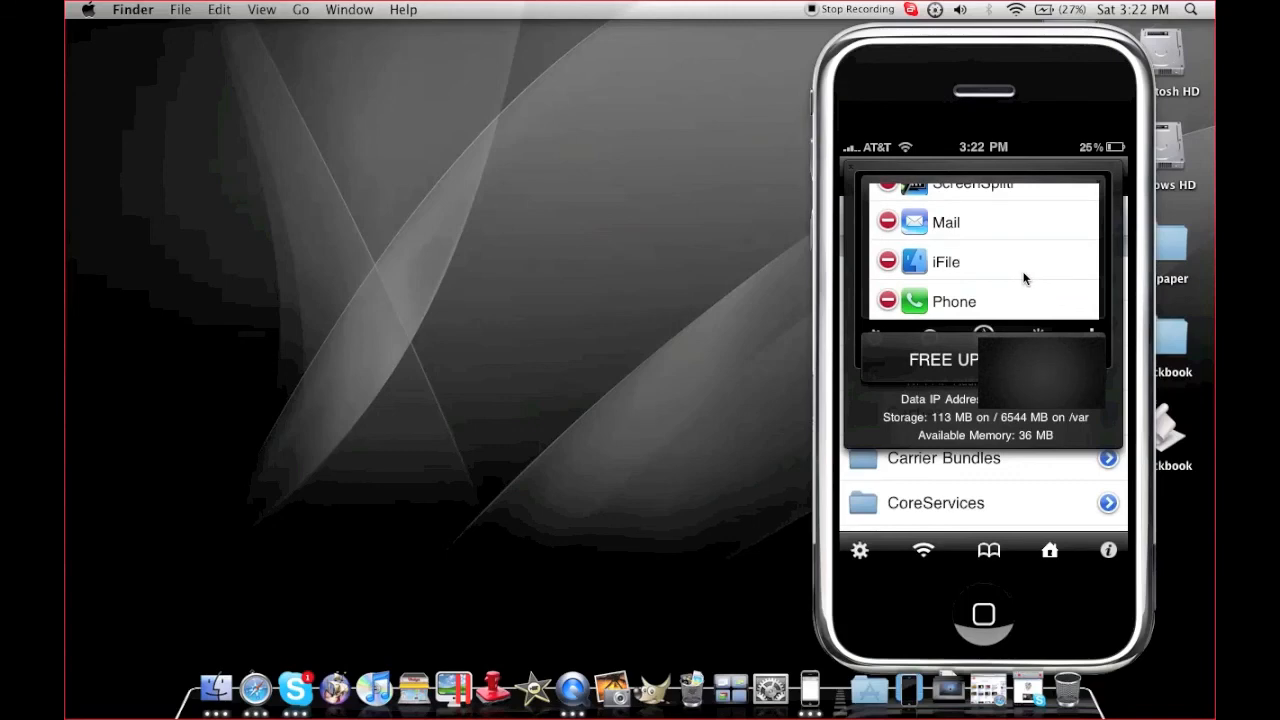
End the Phone and Mail processes in SBSettings to free memory to 38 MB
left_click(886, 300)
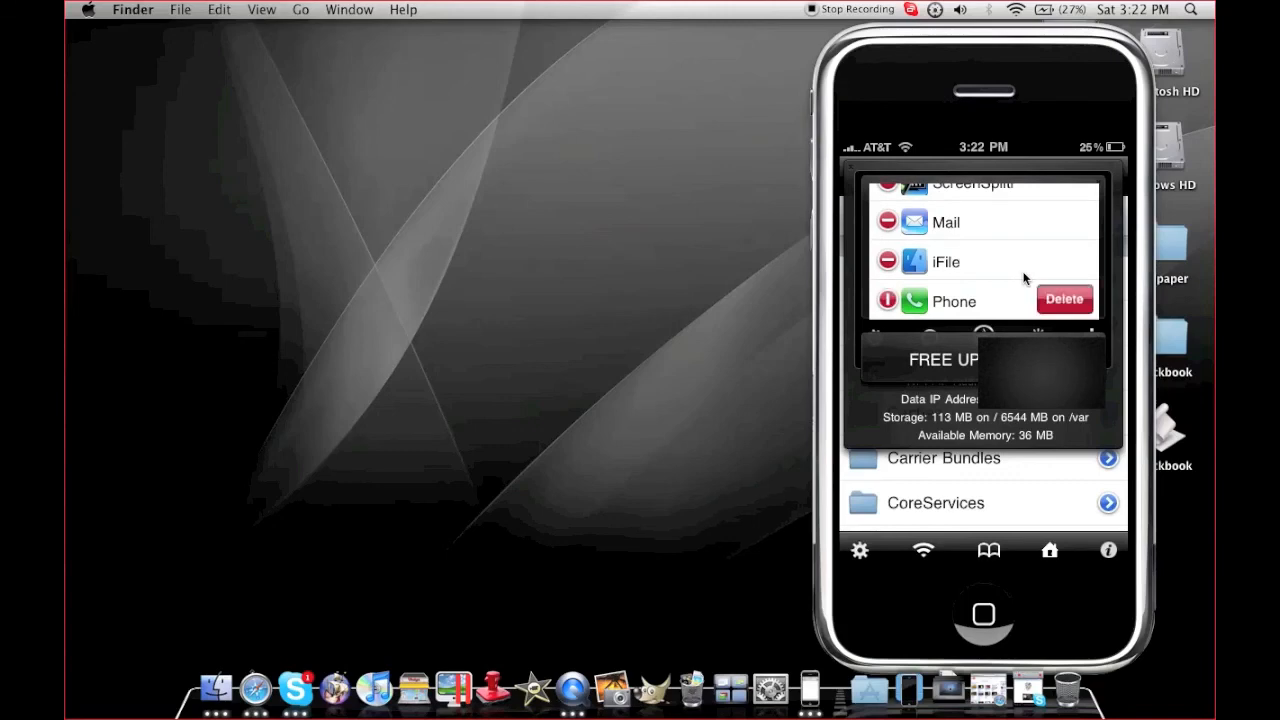
scroll("down", 3)
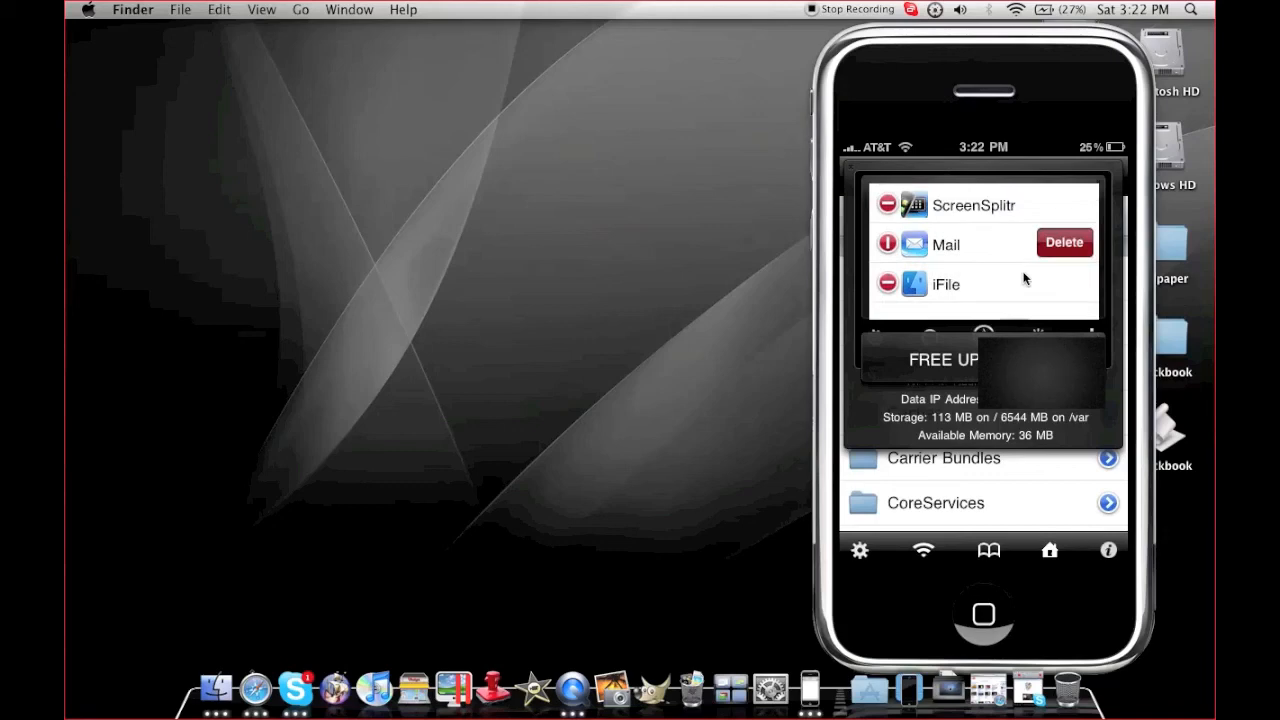
left_click(1064, 242)
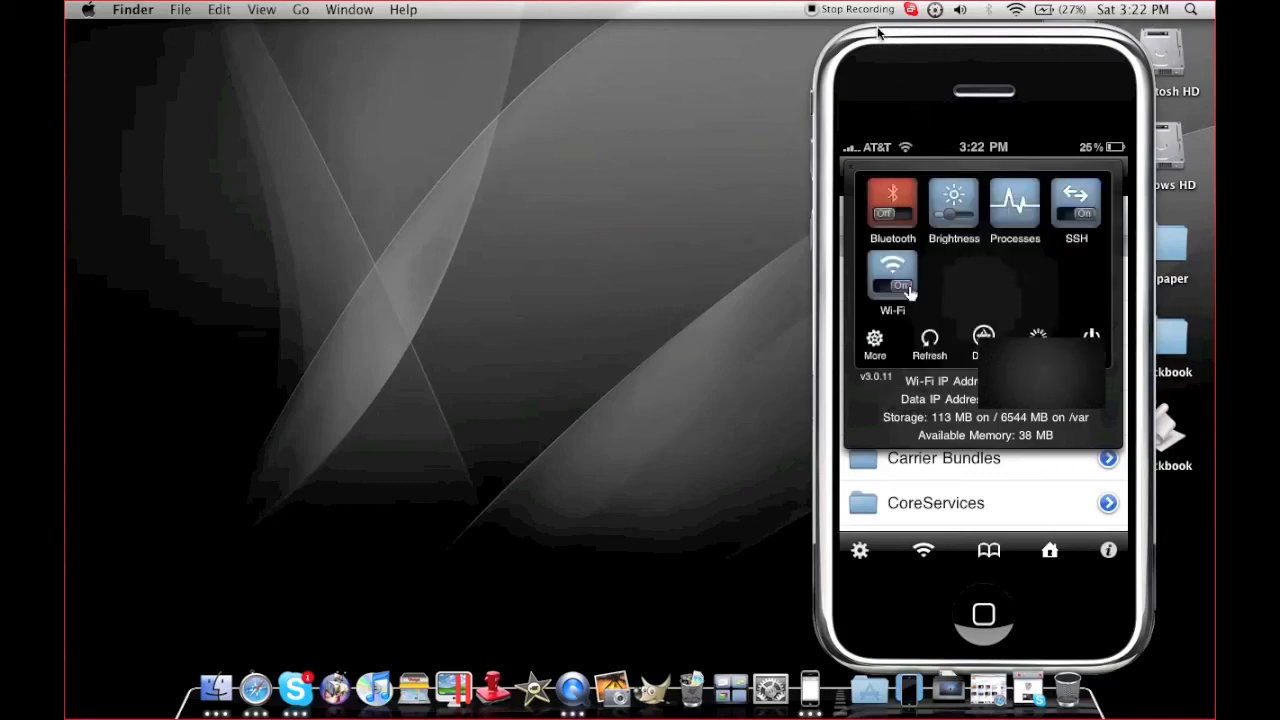
Reboot the iPhone from the SBSettings panel
left_click(892, 284)
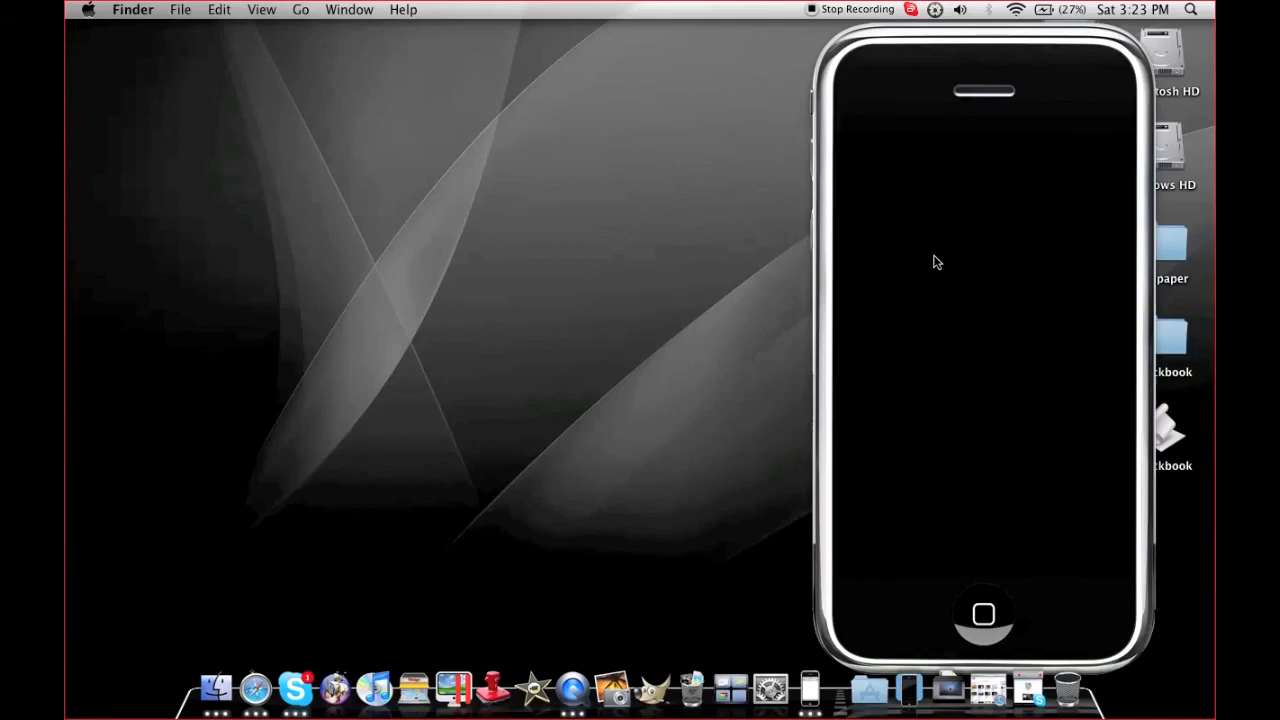
mouse_move(810, 688)
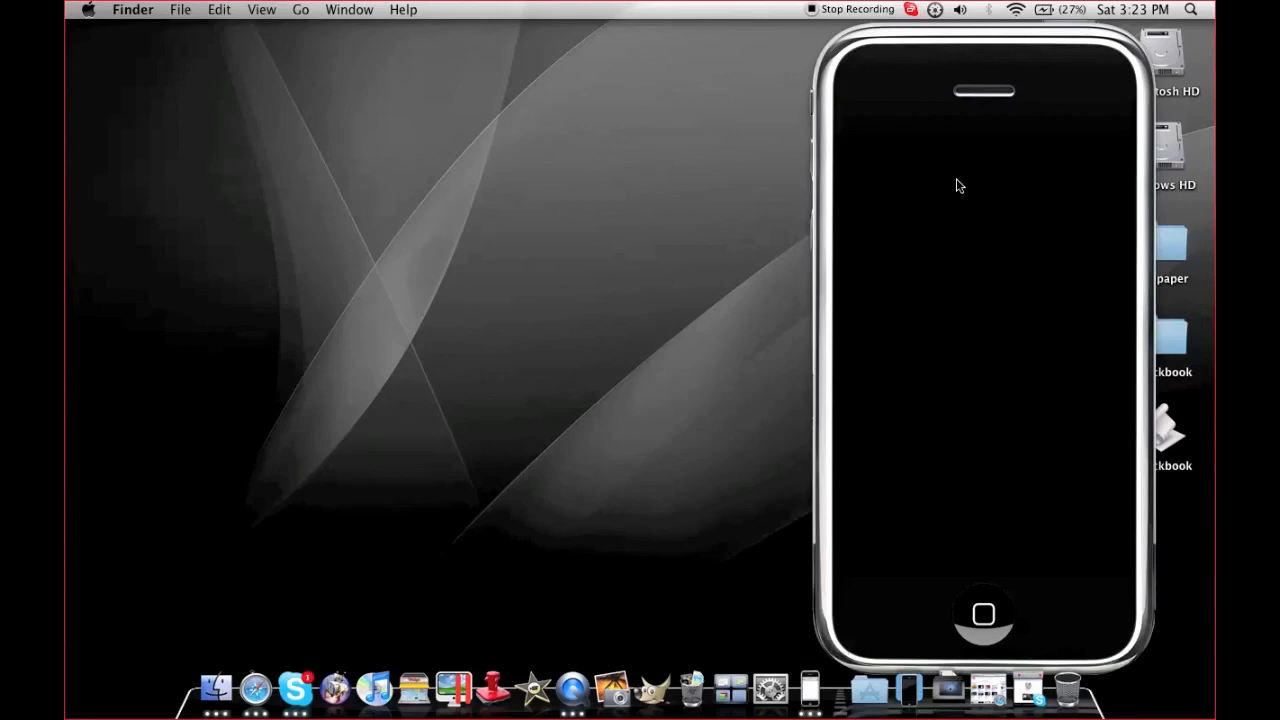
mouse_move(868, 8)
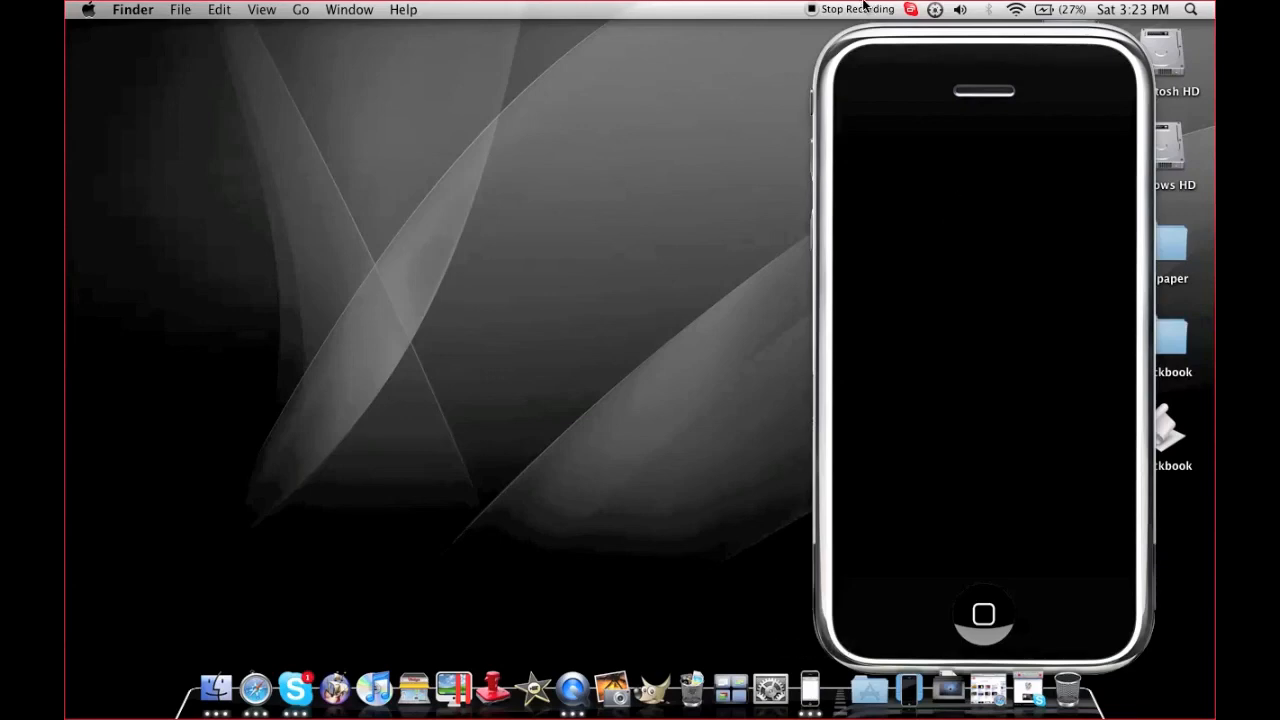